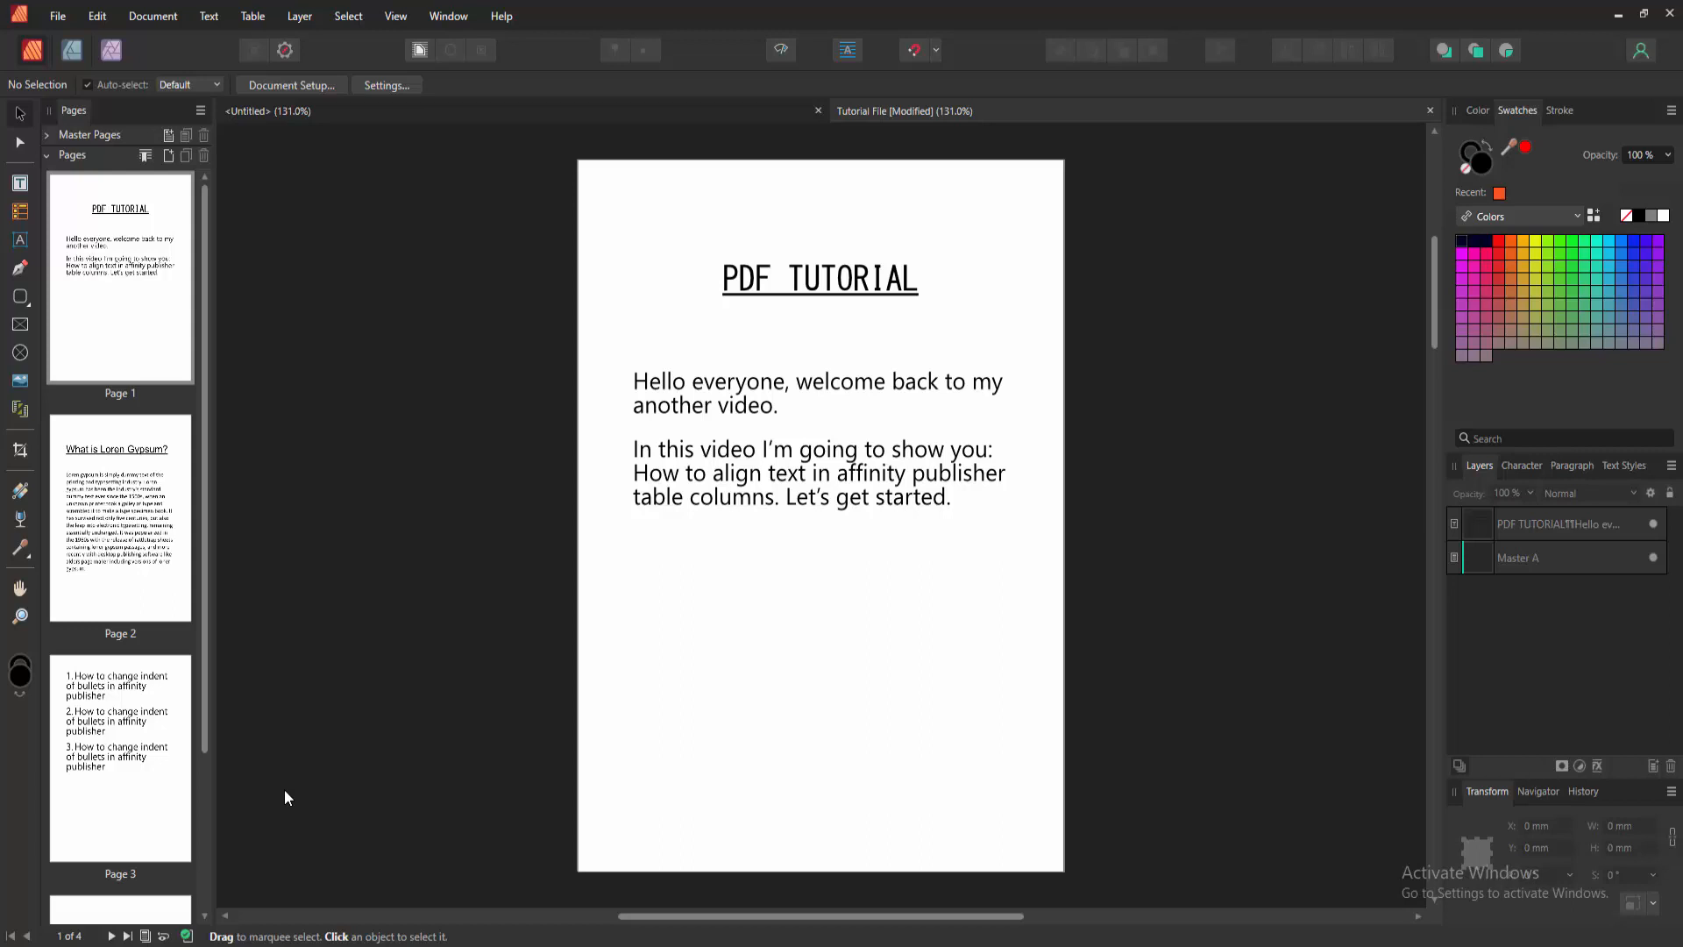
{"action": "mouse_move", "coordinate": [94, 695]}
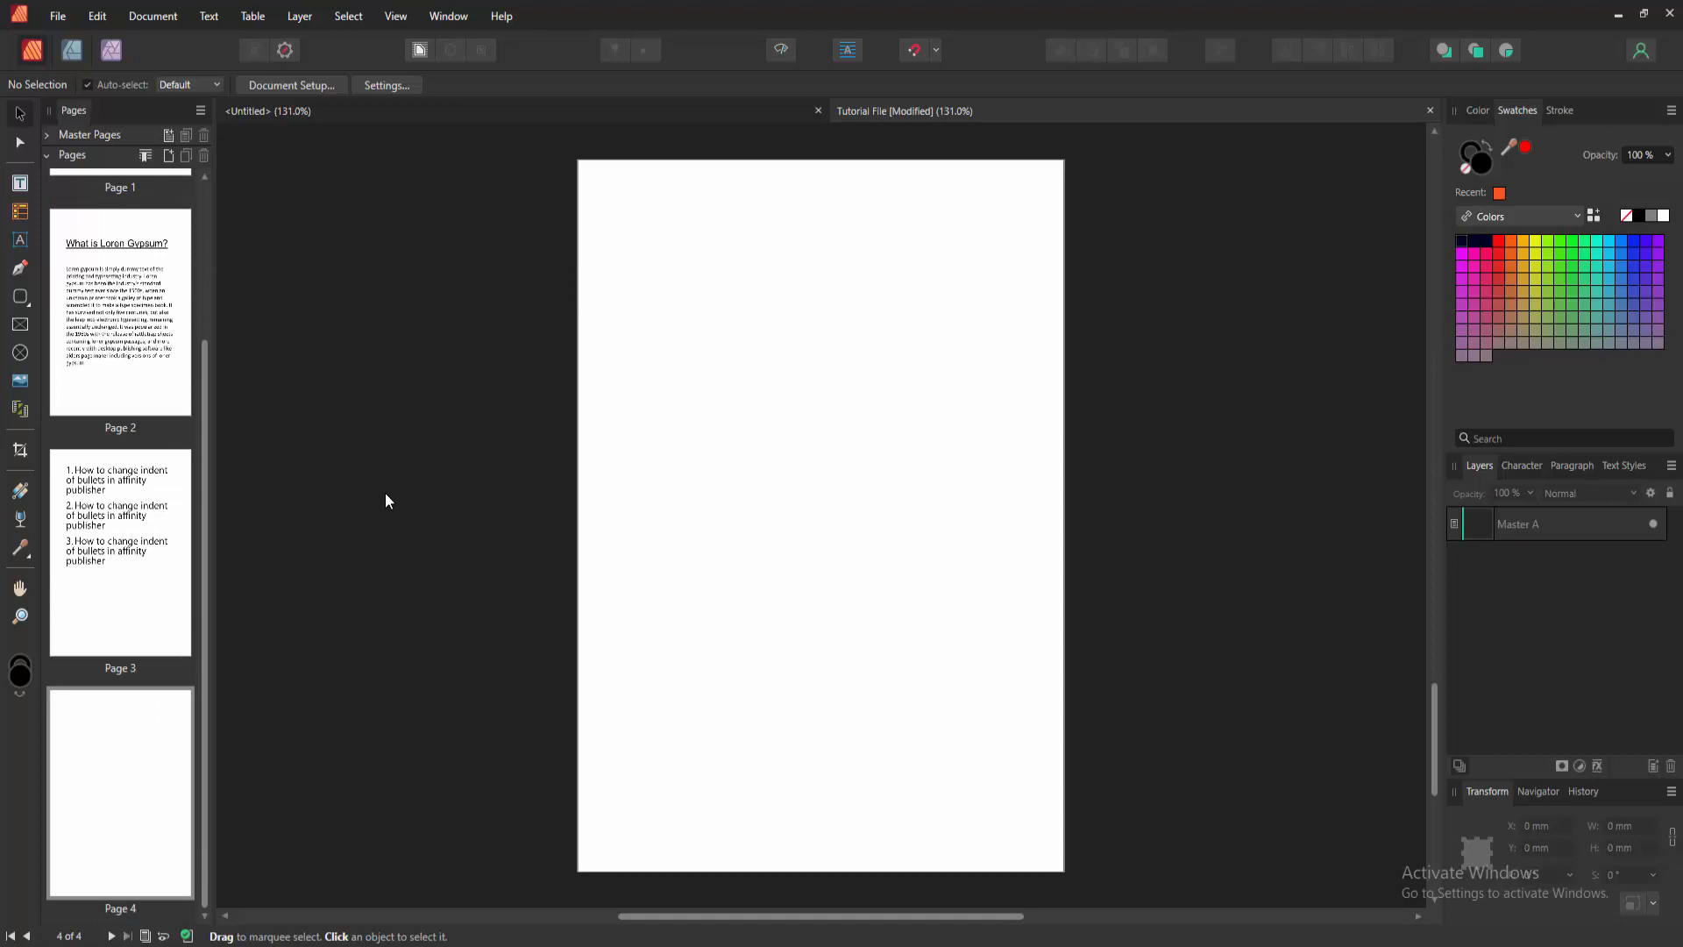
{"action": "mouse_move", "coordinate": [32, 426]}
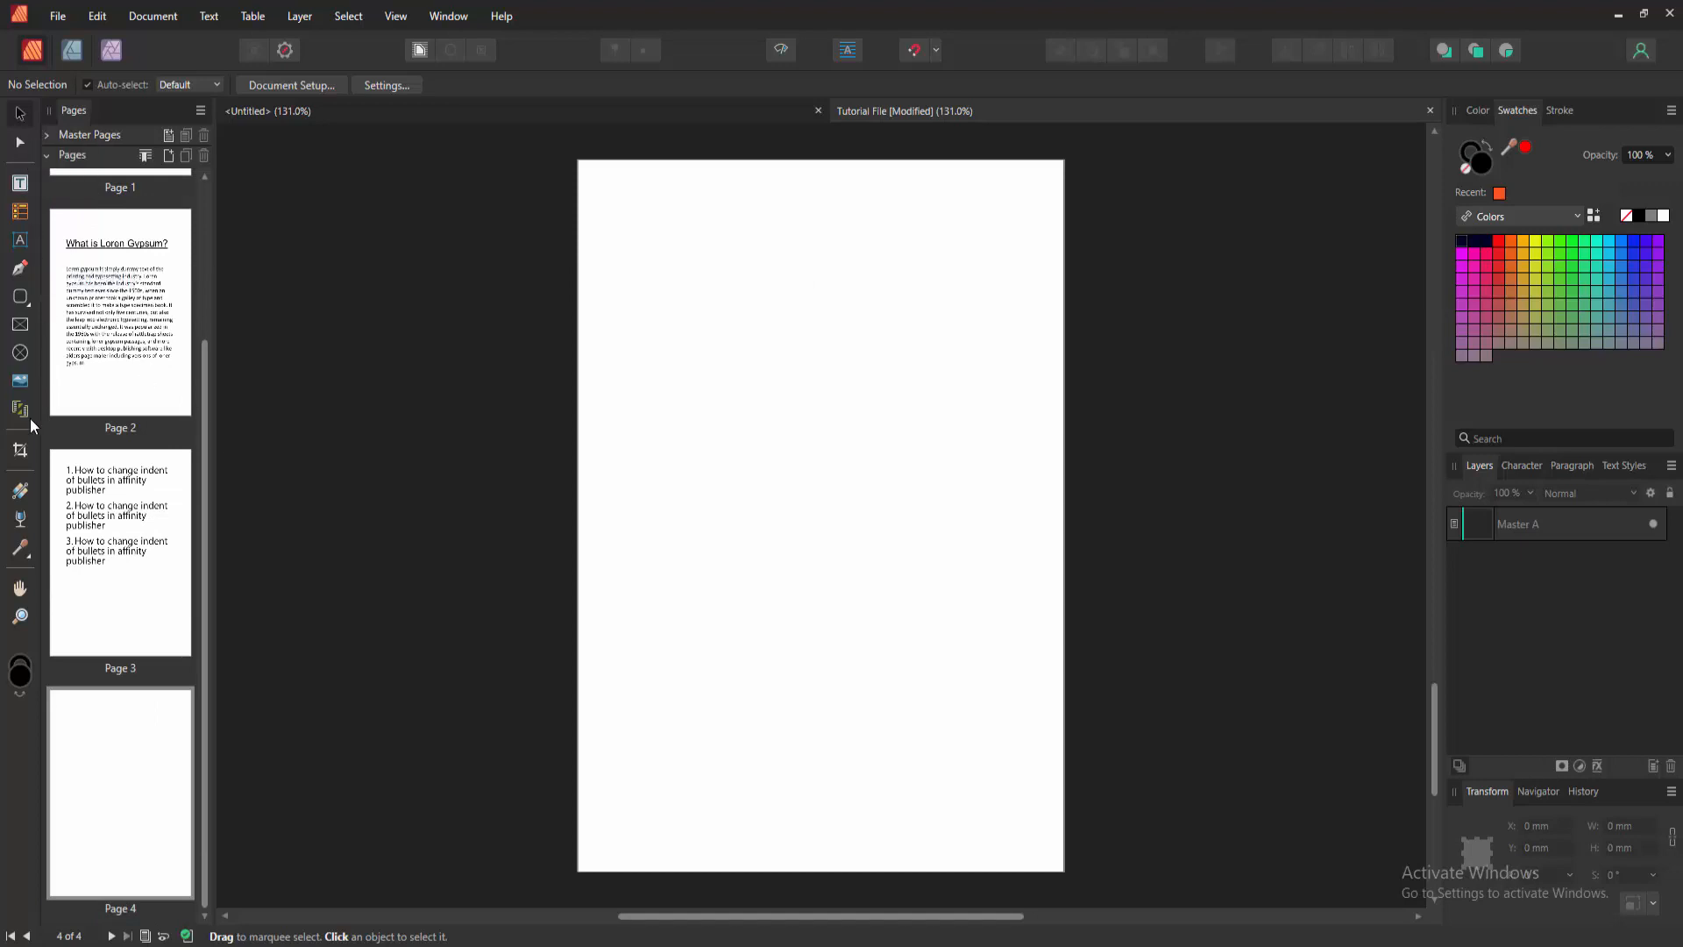
{"action": "mouse_move", "coordinate": [18, 213]}
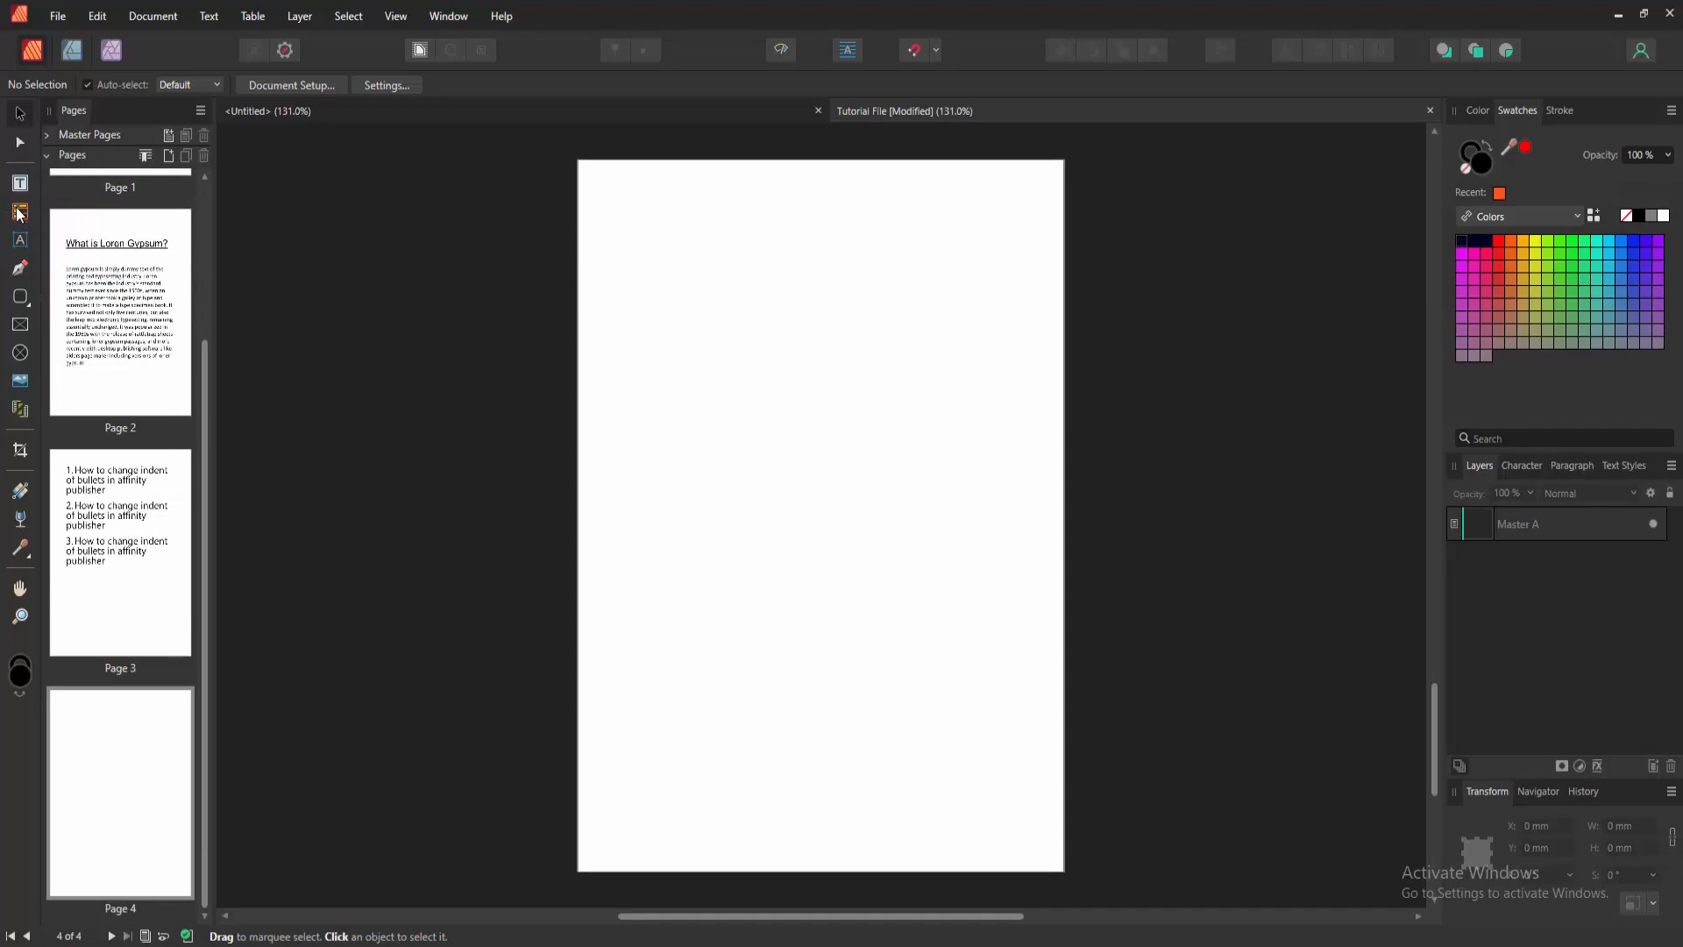
Create an empty three-column table on page 4 with the Table Tool.
{"action": "left_click", "coordinate": [17, 212]}
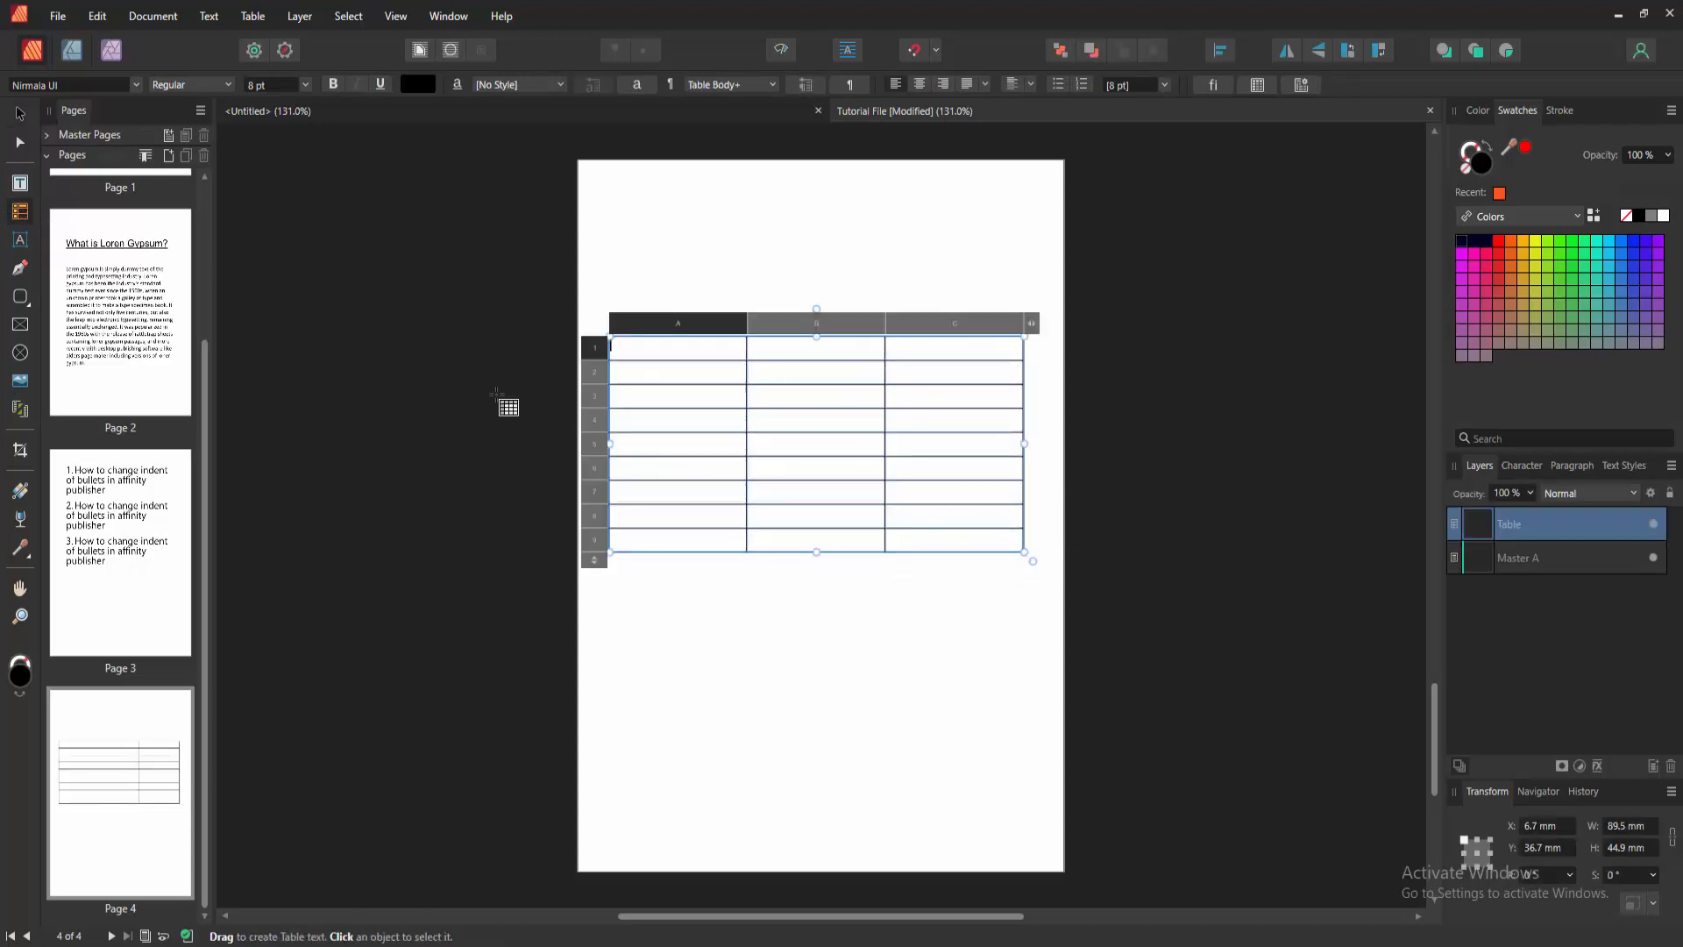
{"action": "mouse_move", "coordinate": [522, 399]}
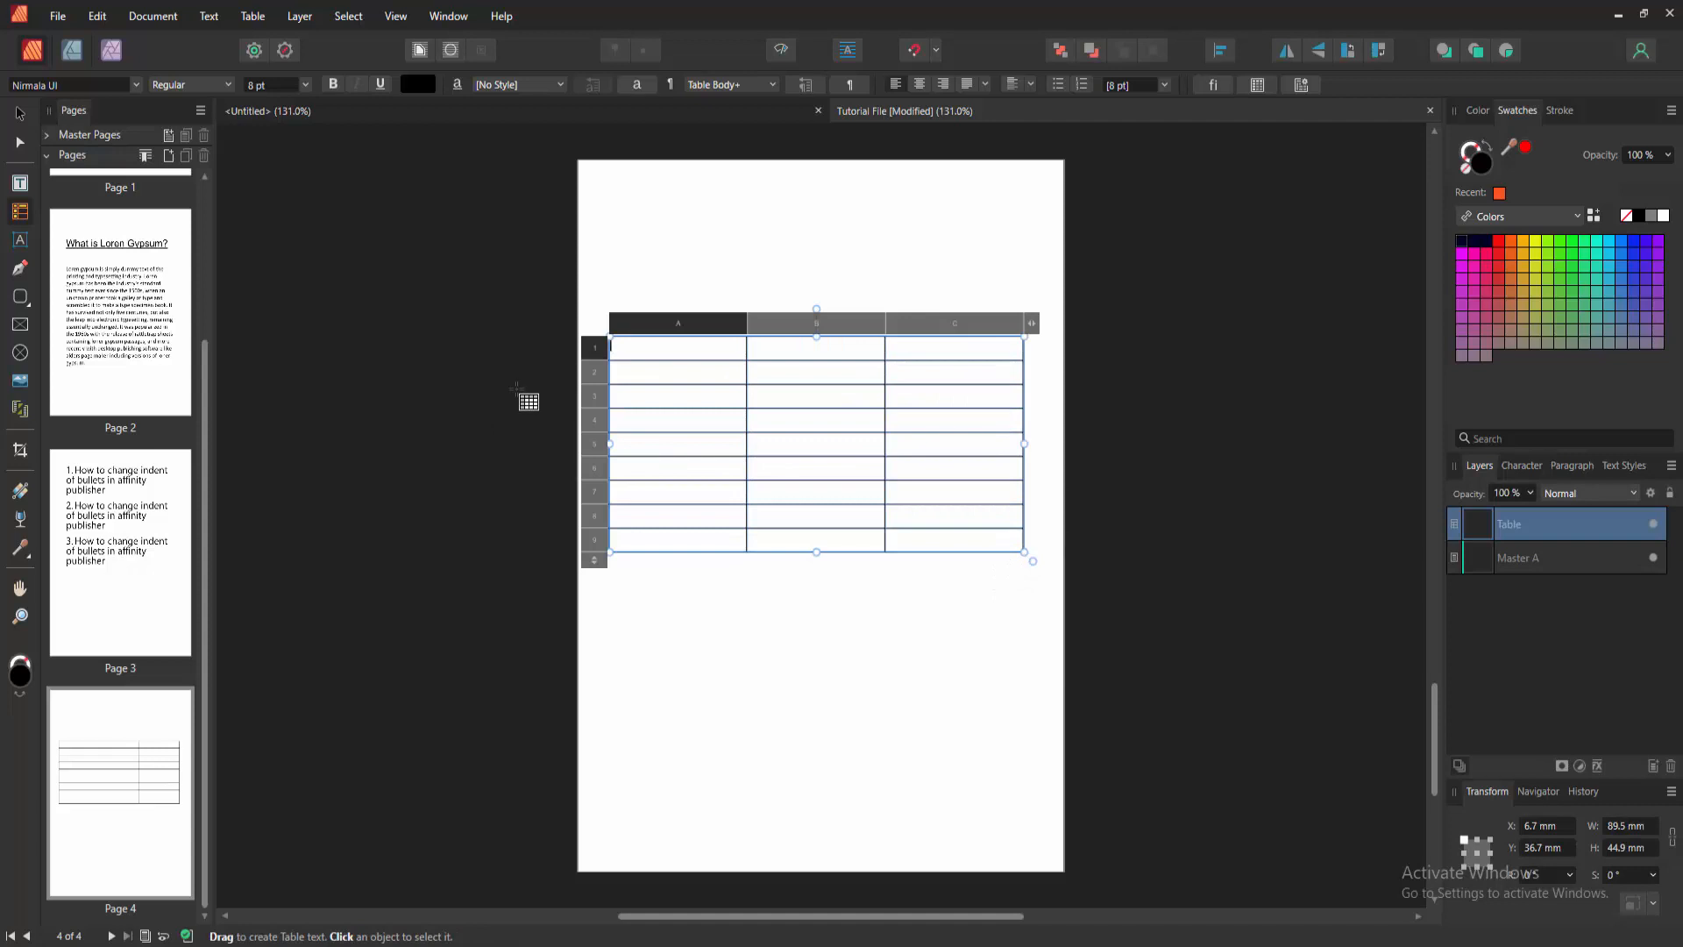
Fill the first column with One, Two, Three, Four, Five, Six and Seven down its rows.
{"action": "type", "text": "One"}
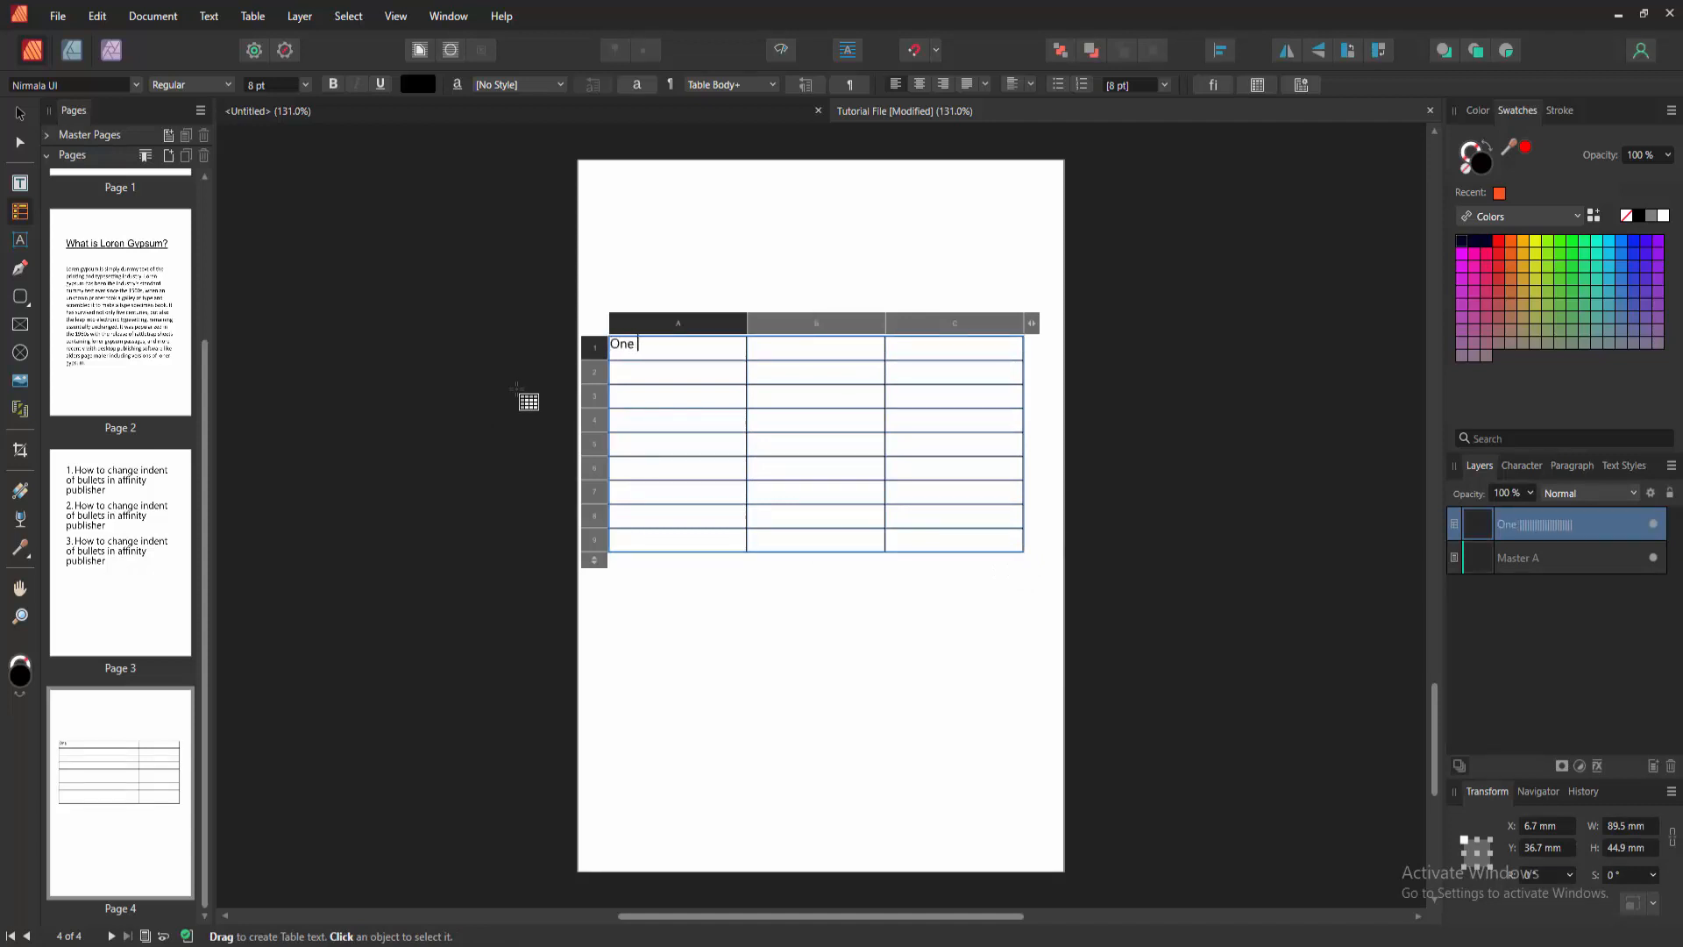
{"action": "key", "text": "Enter"}
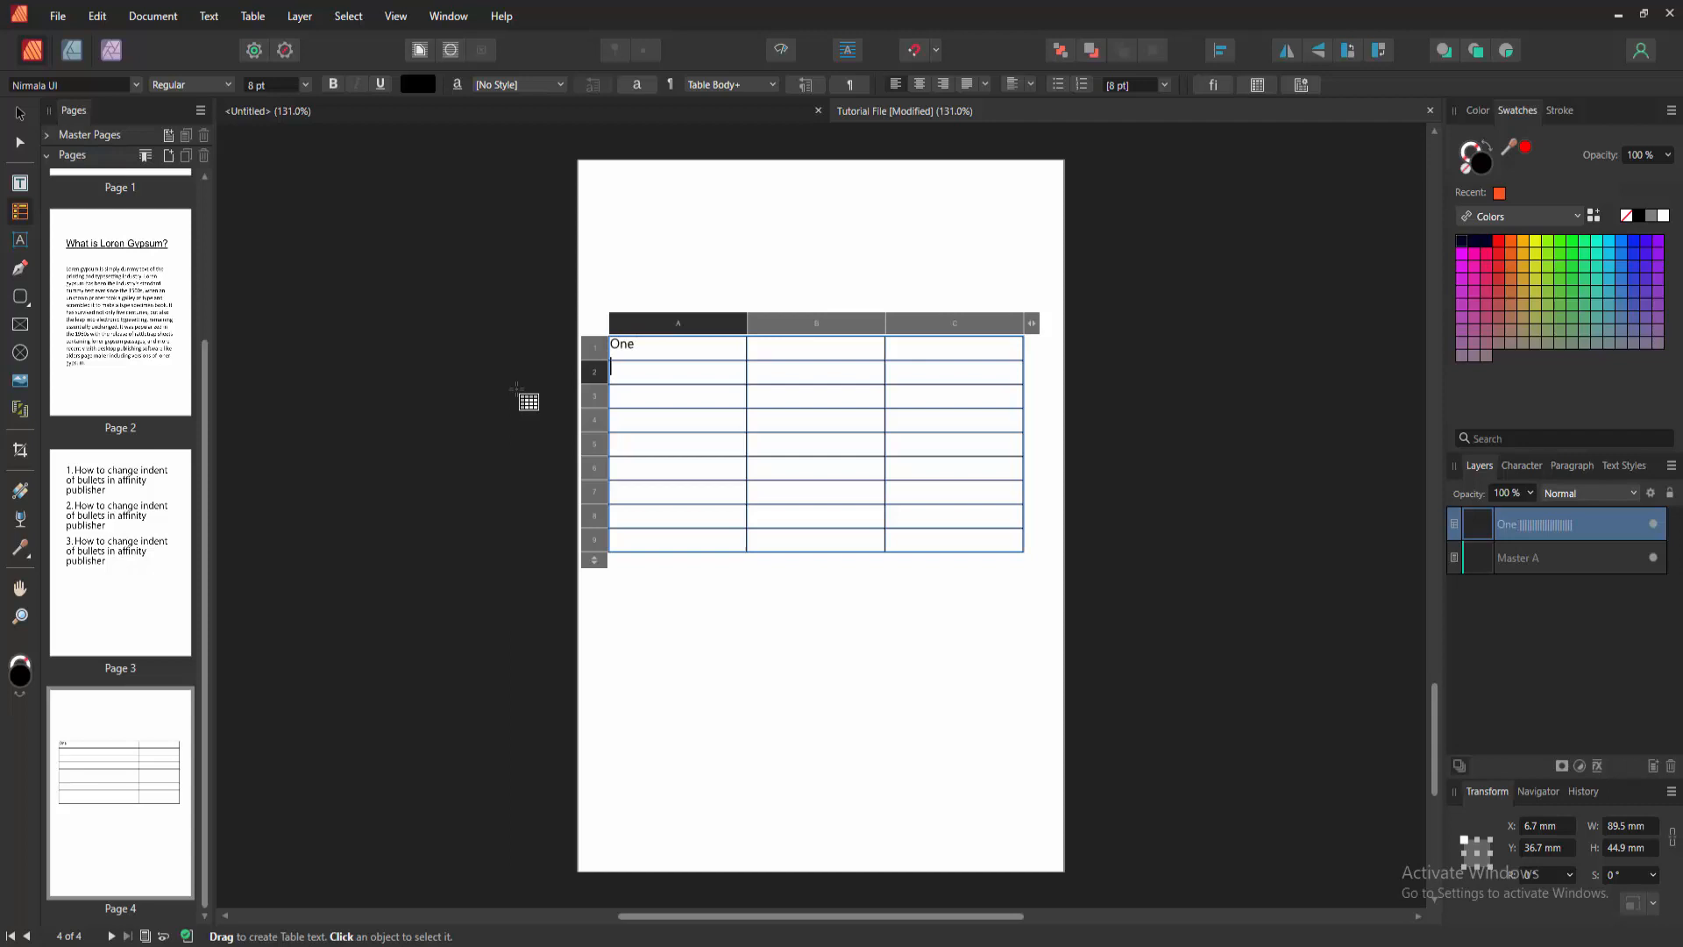
{"action": "type", "text": "Two"}
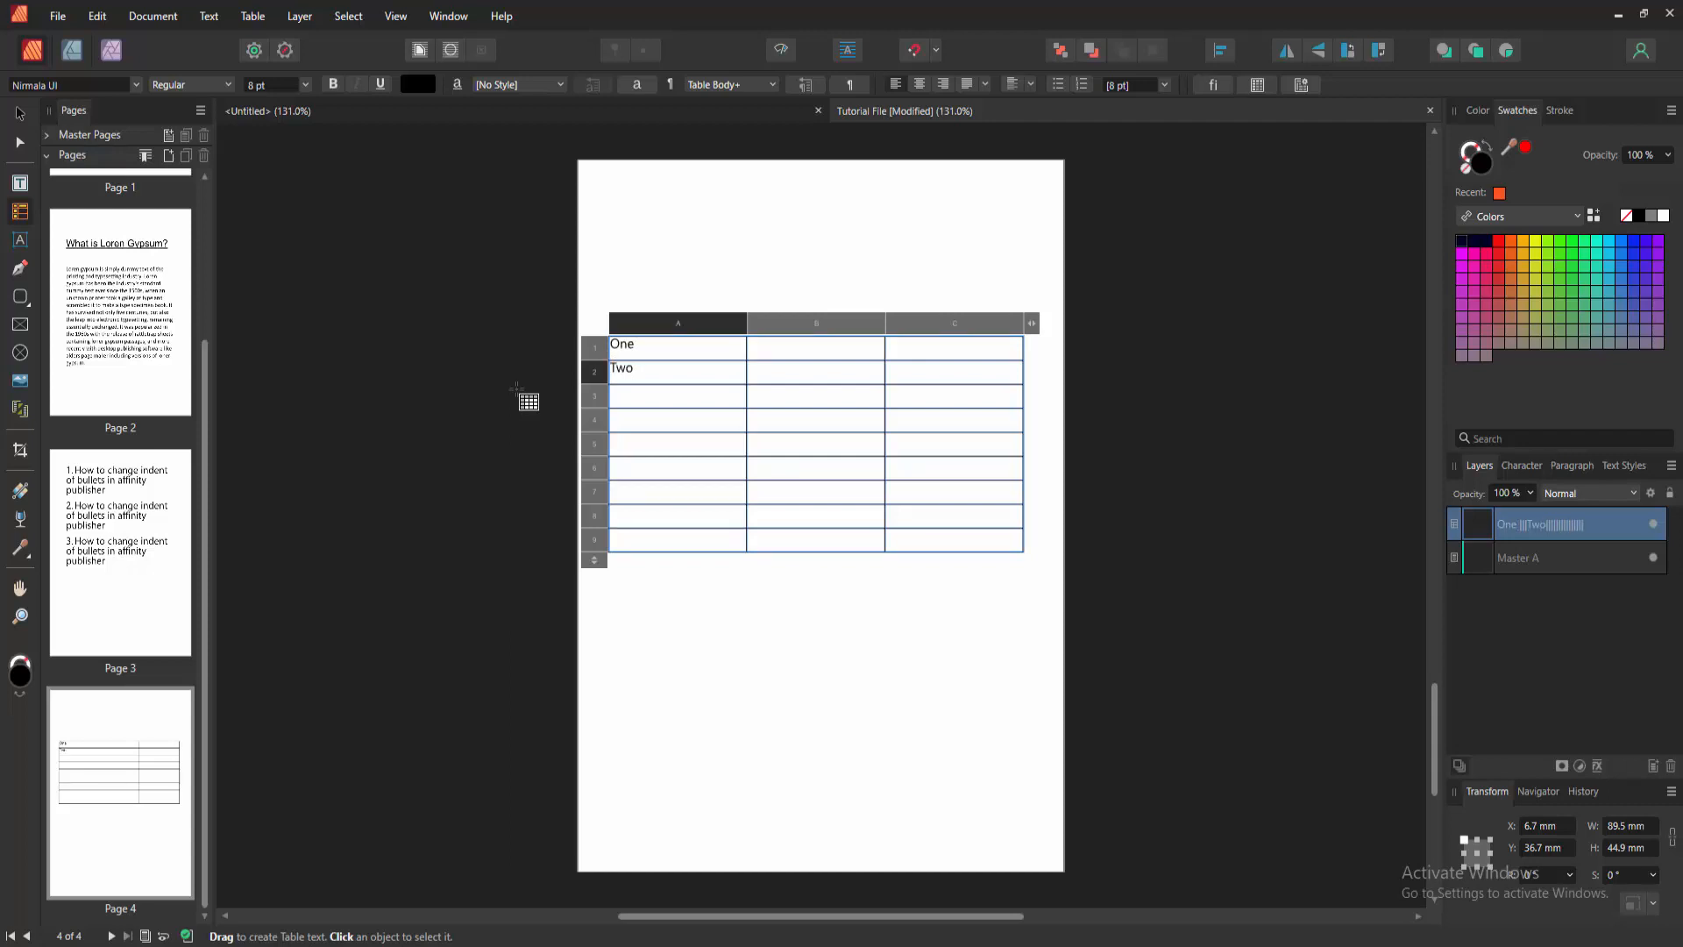
{"action": "type", "text": "Three"}
{"action": "left_click", "coordinate": [677, 417]}
{"action": "type", "text": "F"}
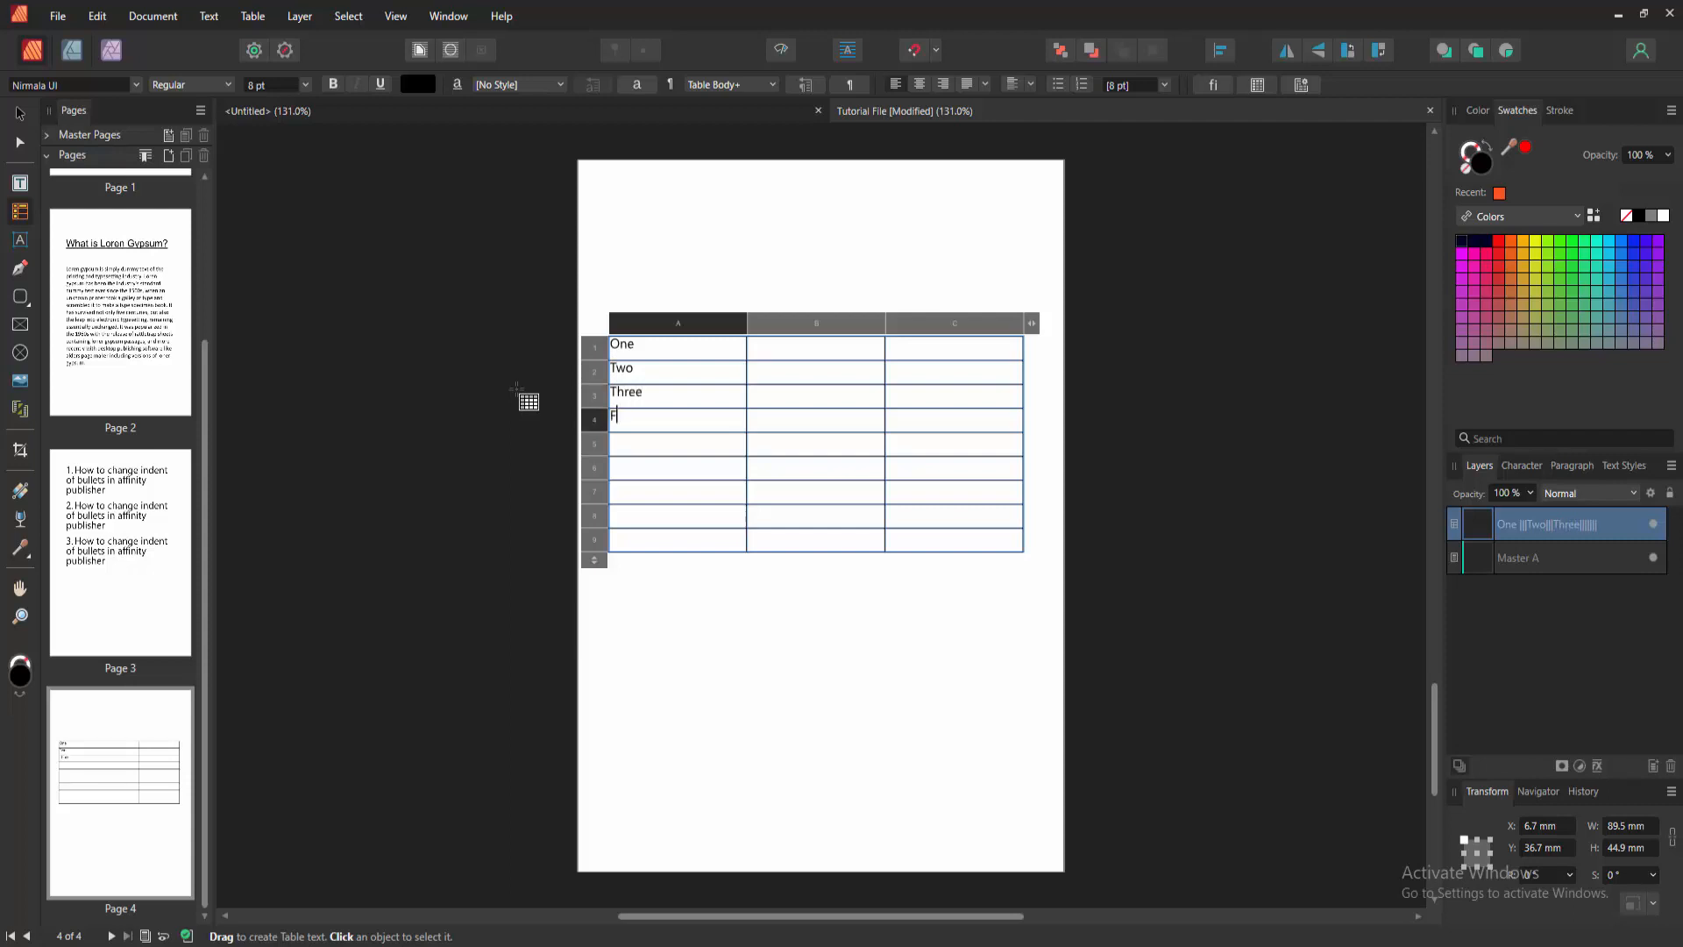
{"action": "type", "text": "our"}
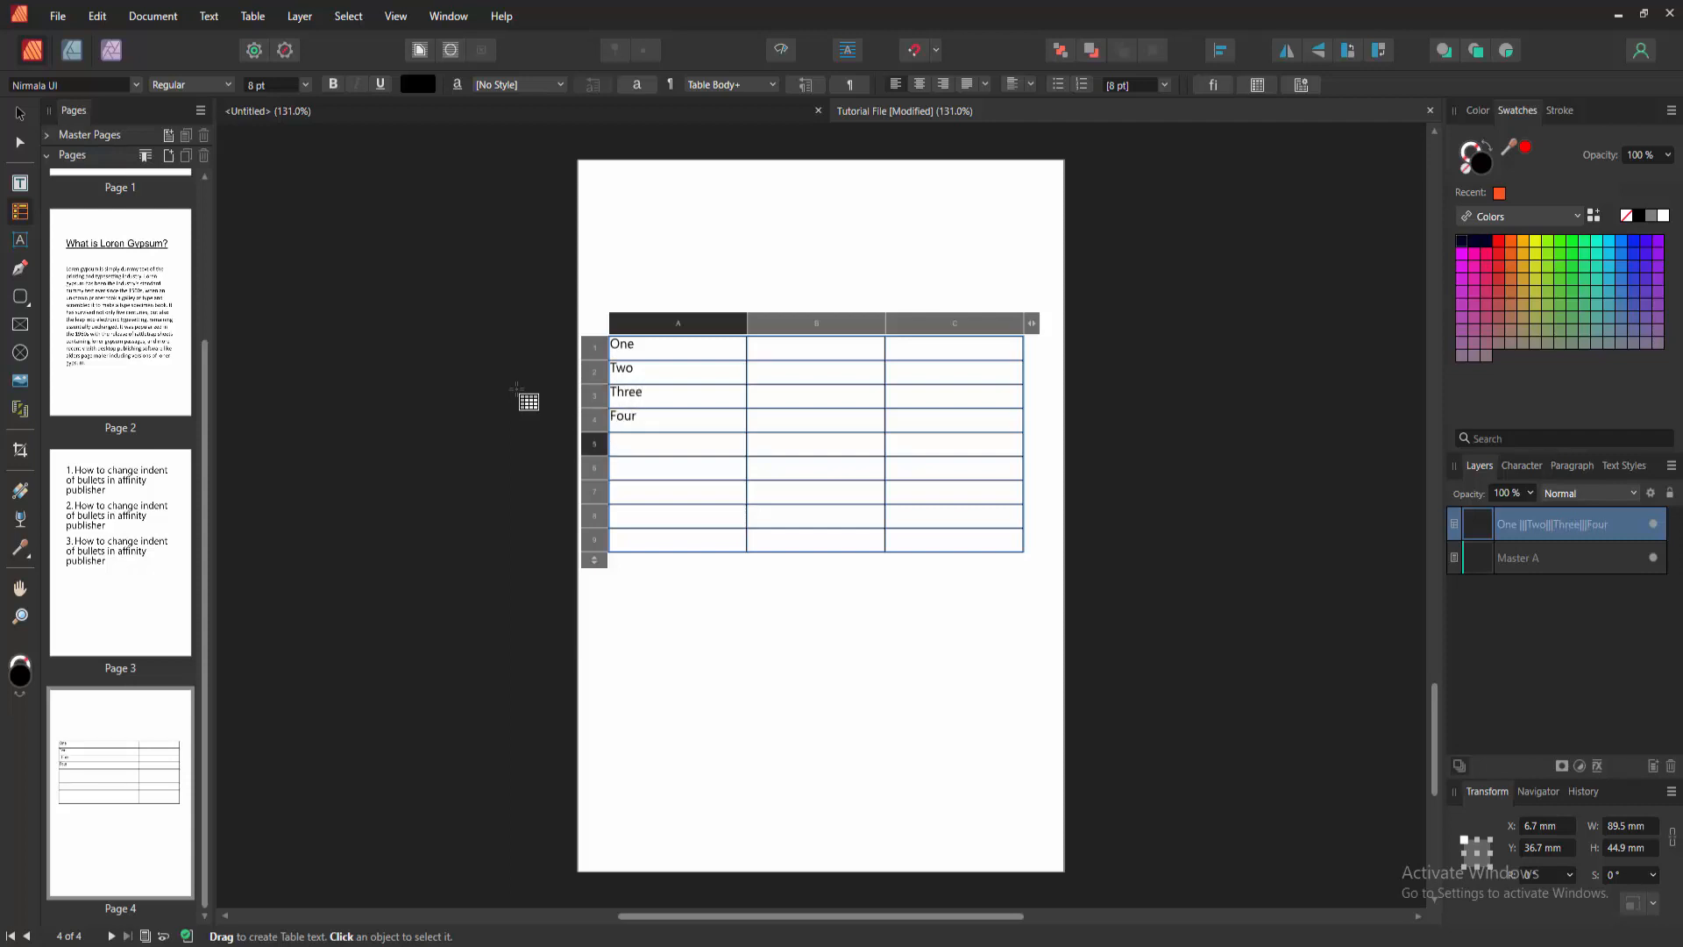
{"action": "type", "text": "Five"}
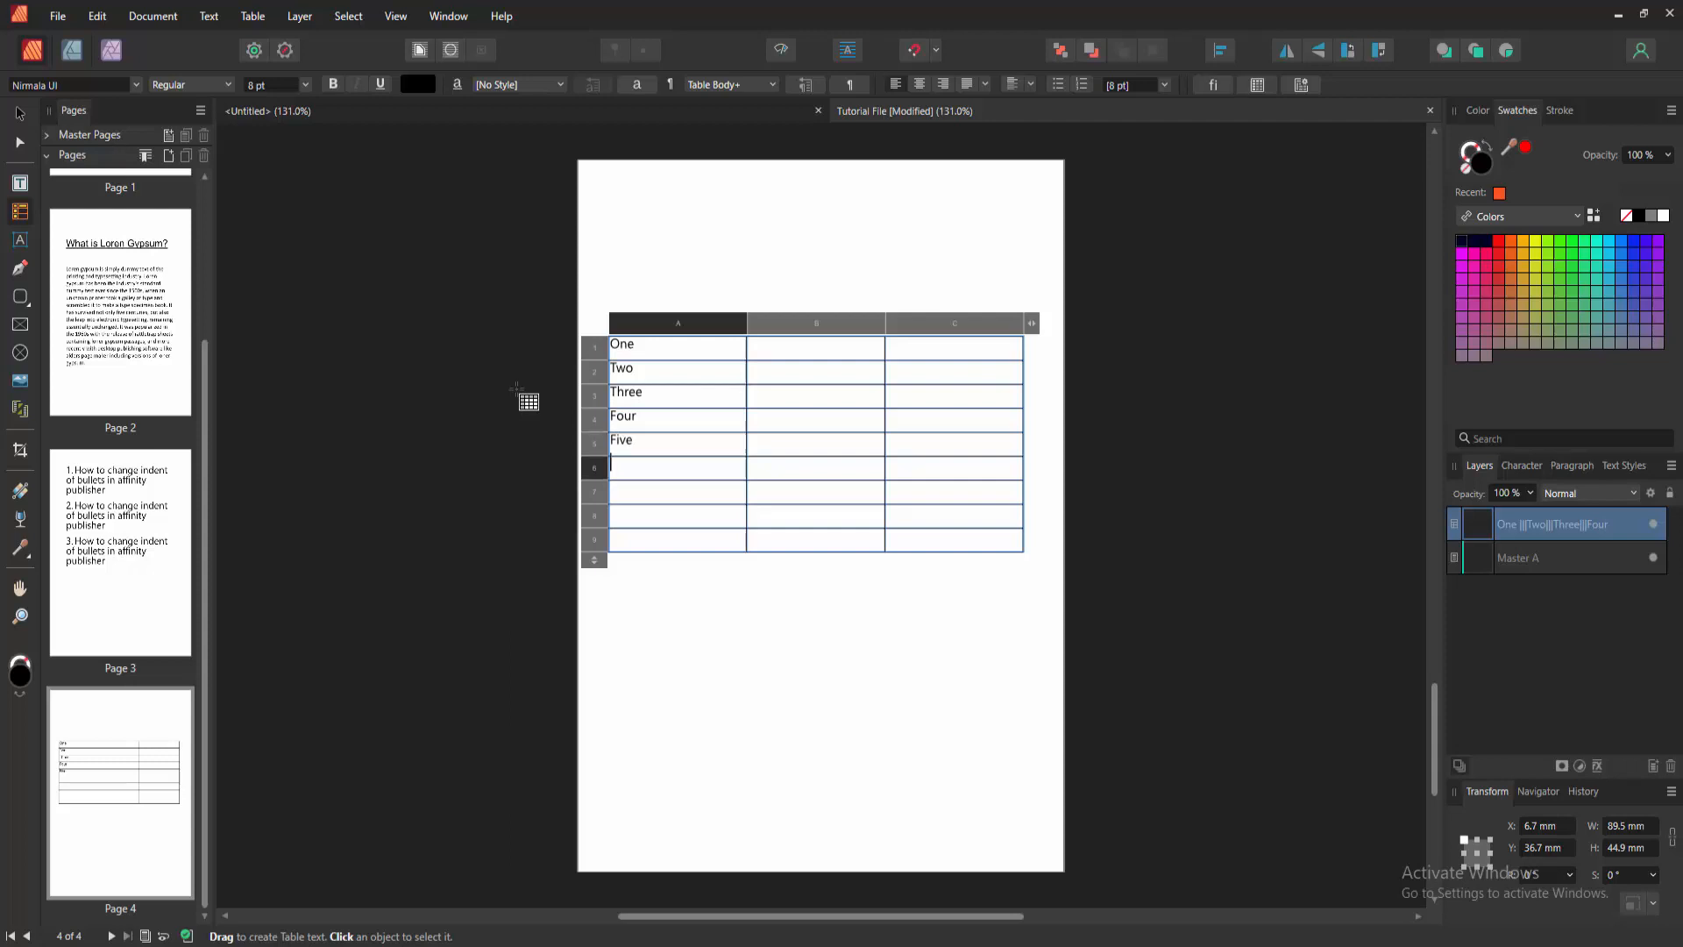
{"action": "type", "text": "Six"}
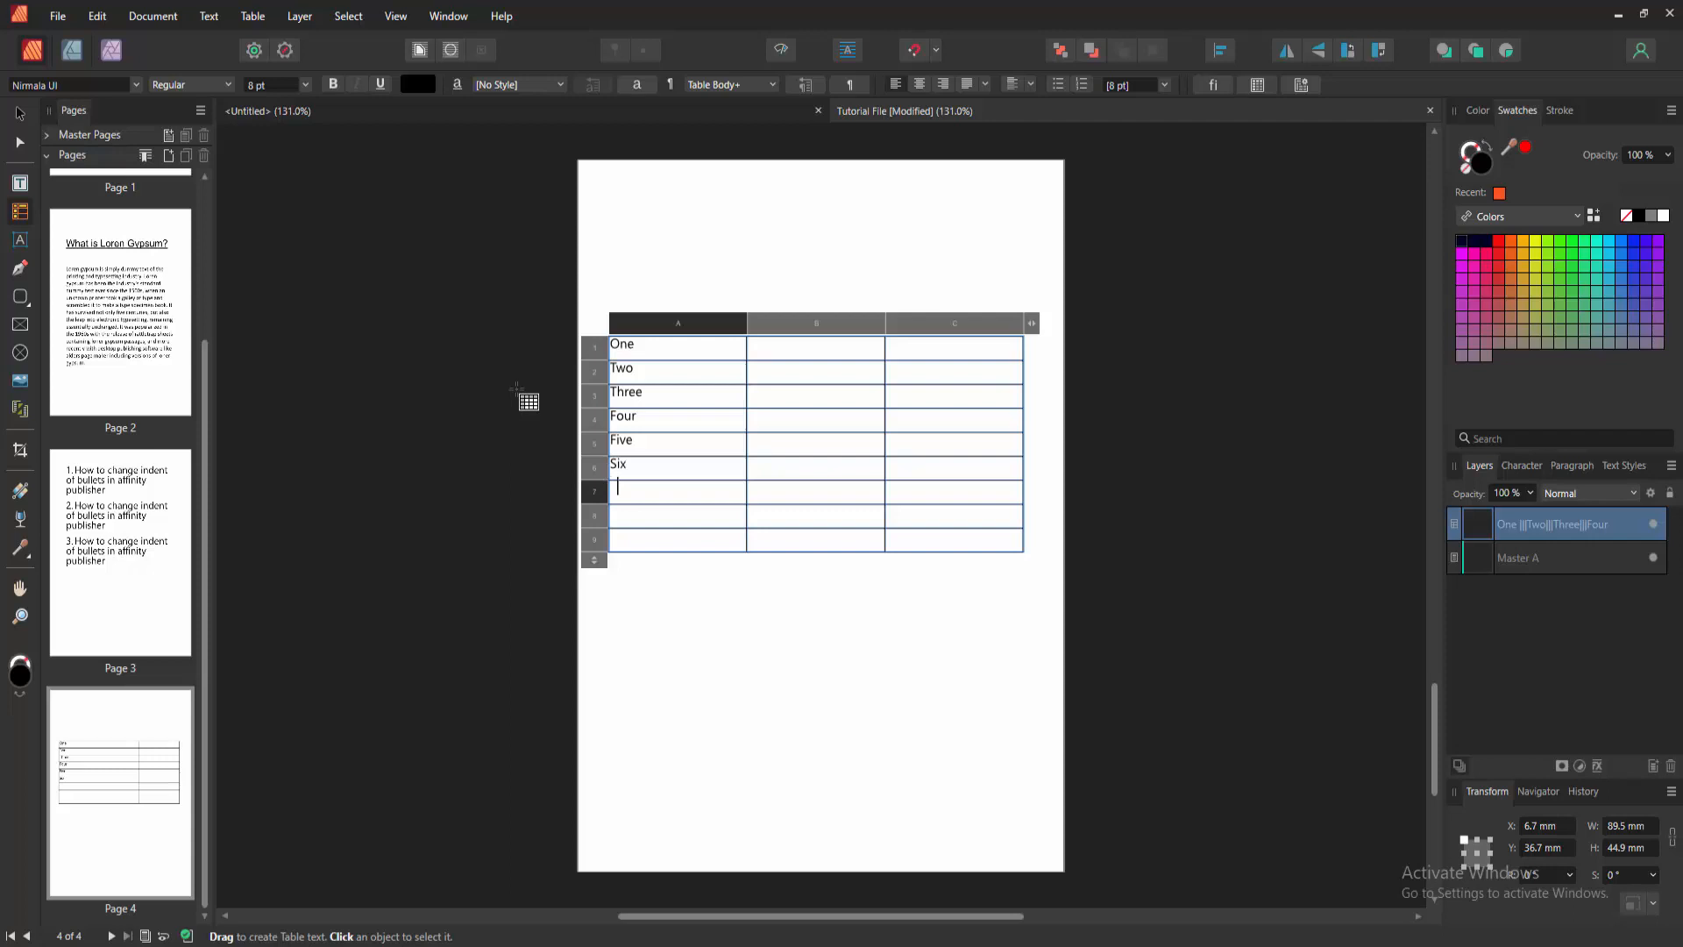
{"action": "type", "text": "Seven"}
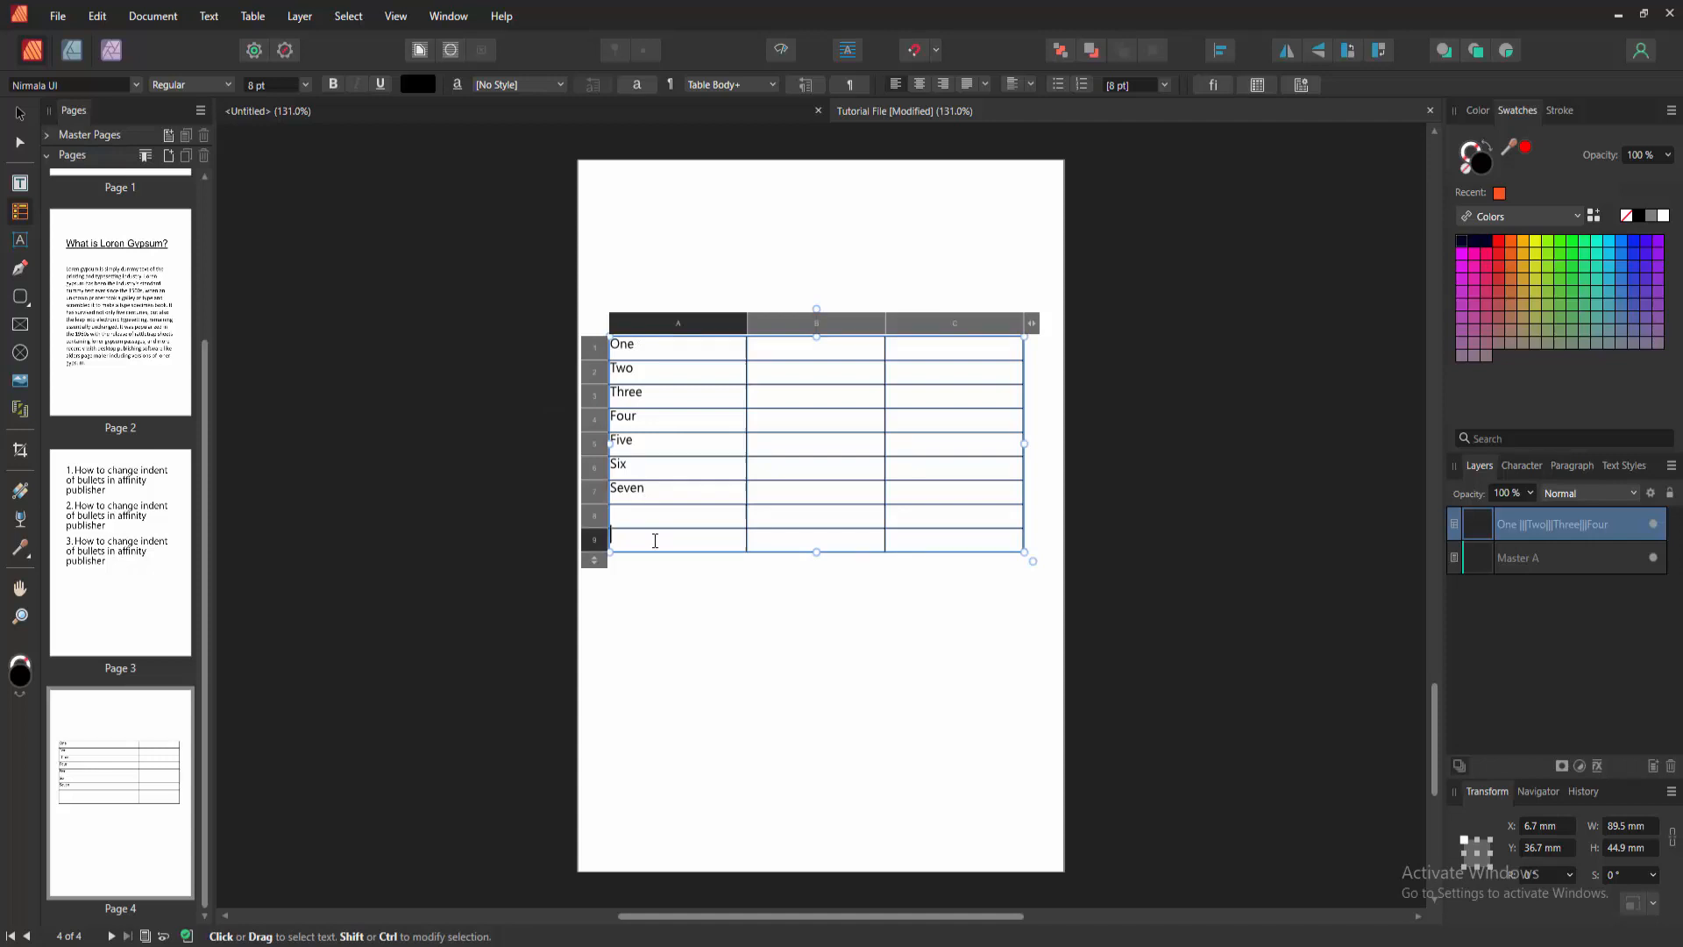
Select all cells of the first column holding One through Seven.
{"action": "left_click_drag", "start_coordinate": [677, 344], "coordinate": [677, 536]}
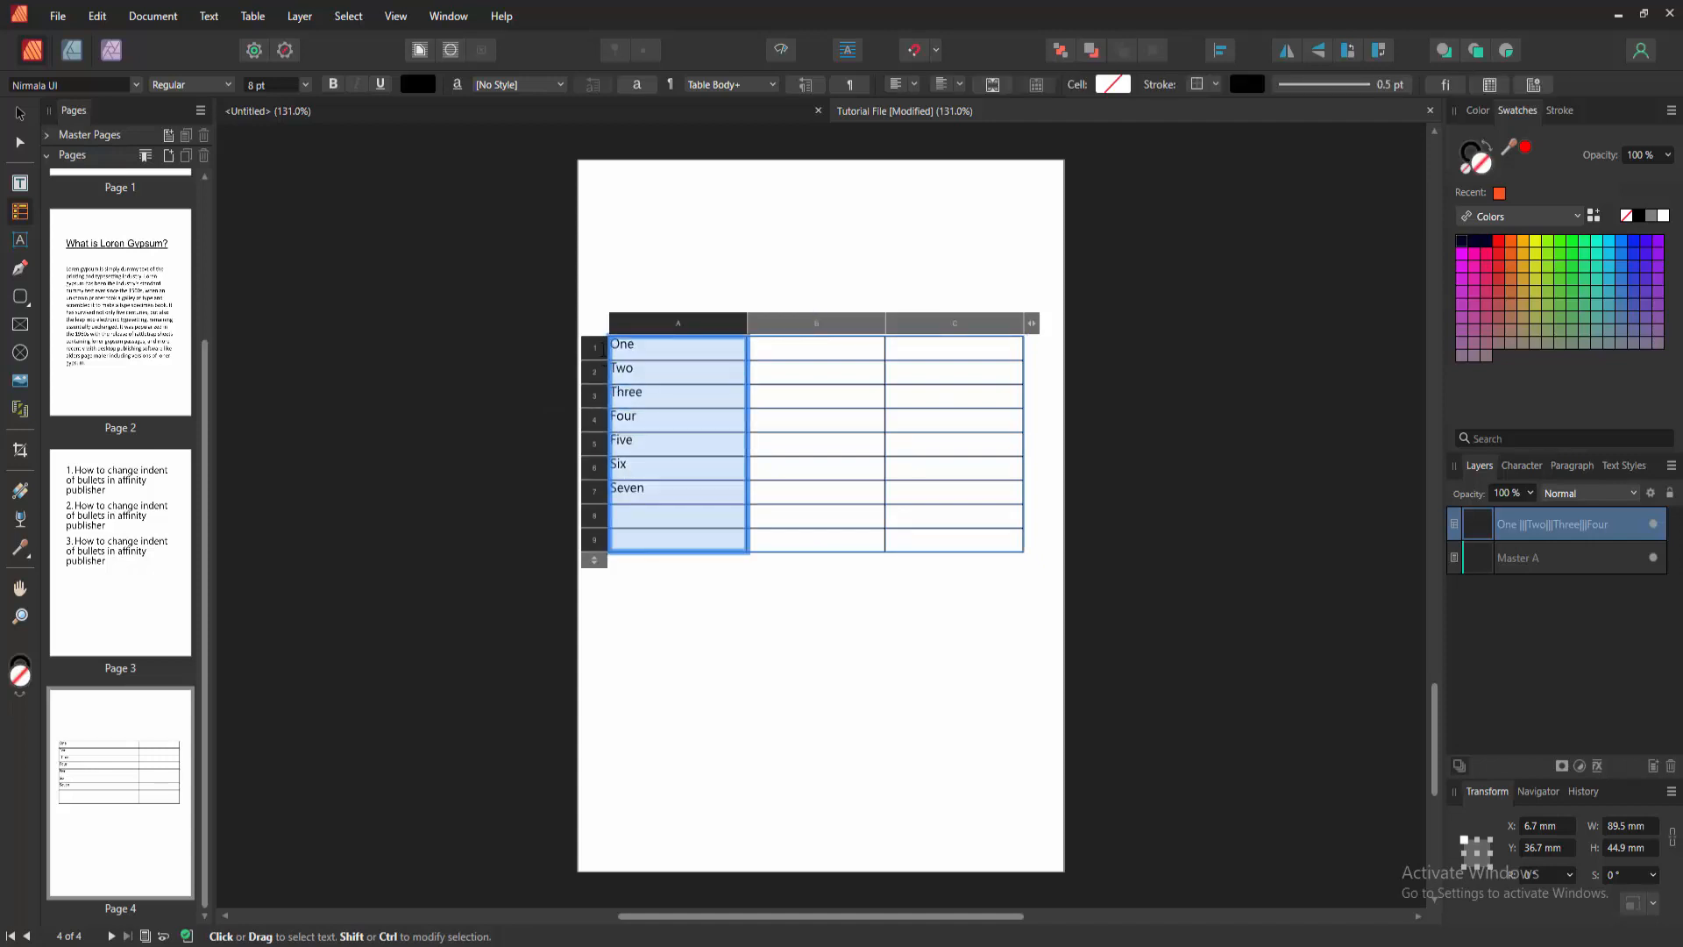
{"action": "left_click", "coordinate": [642, 344]}
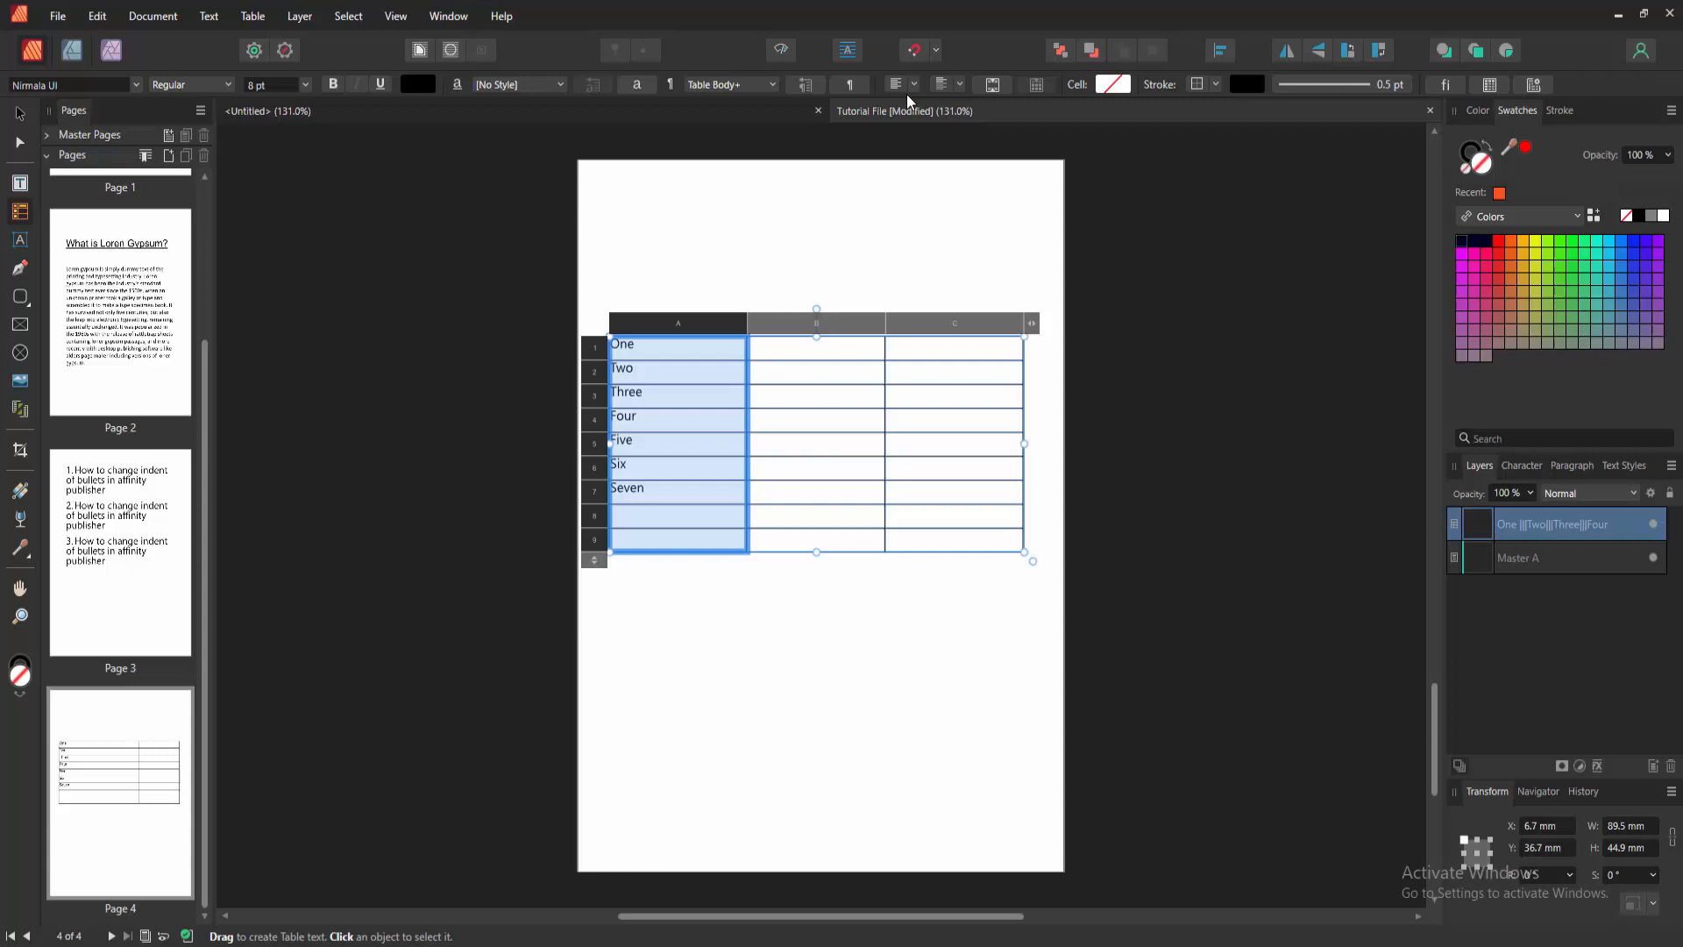
Set the paragraph alignment of the selected cells to Align Center.
{"action": "left_click", "coordinate": [916, 84]}
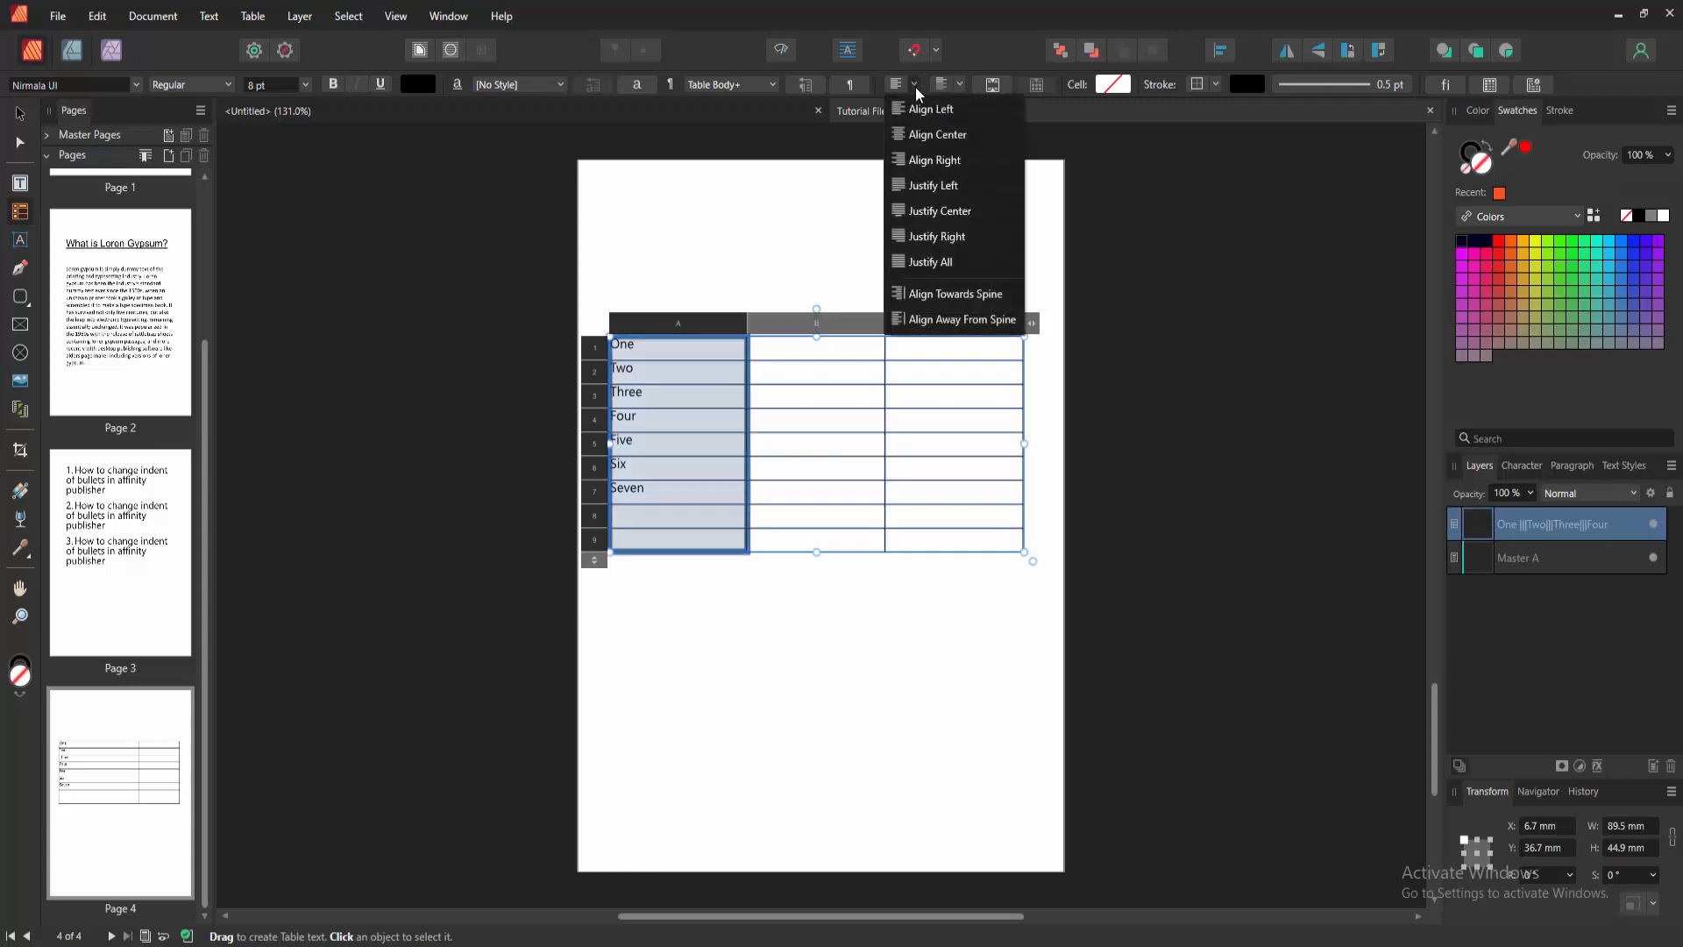
{"action": "mouse_move", "coordinate": [944, 109]}
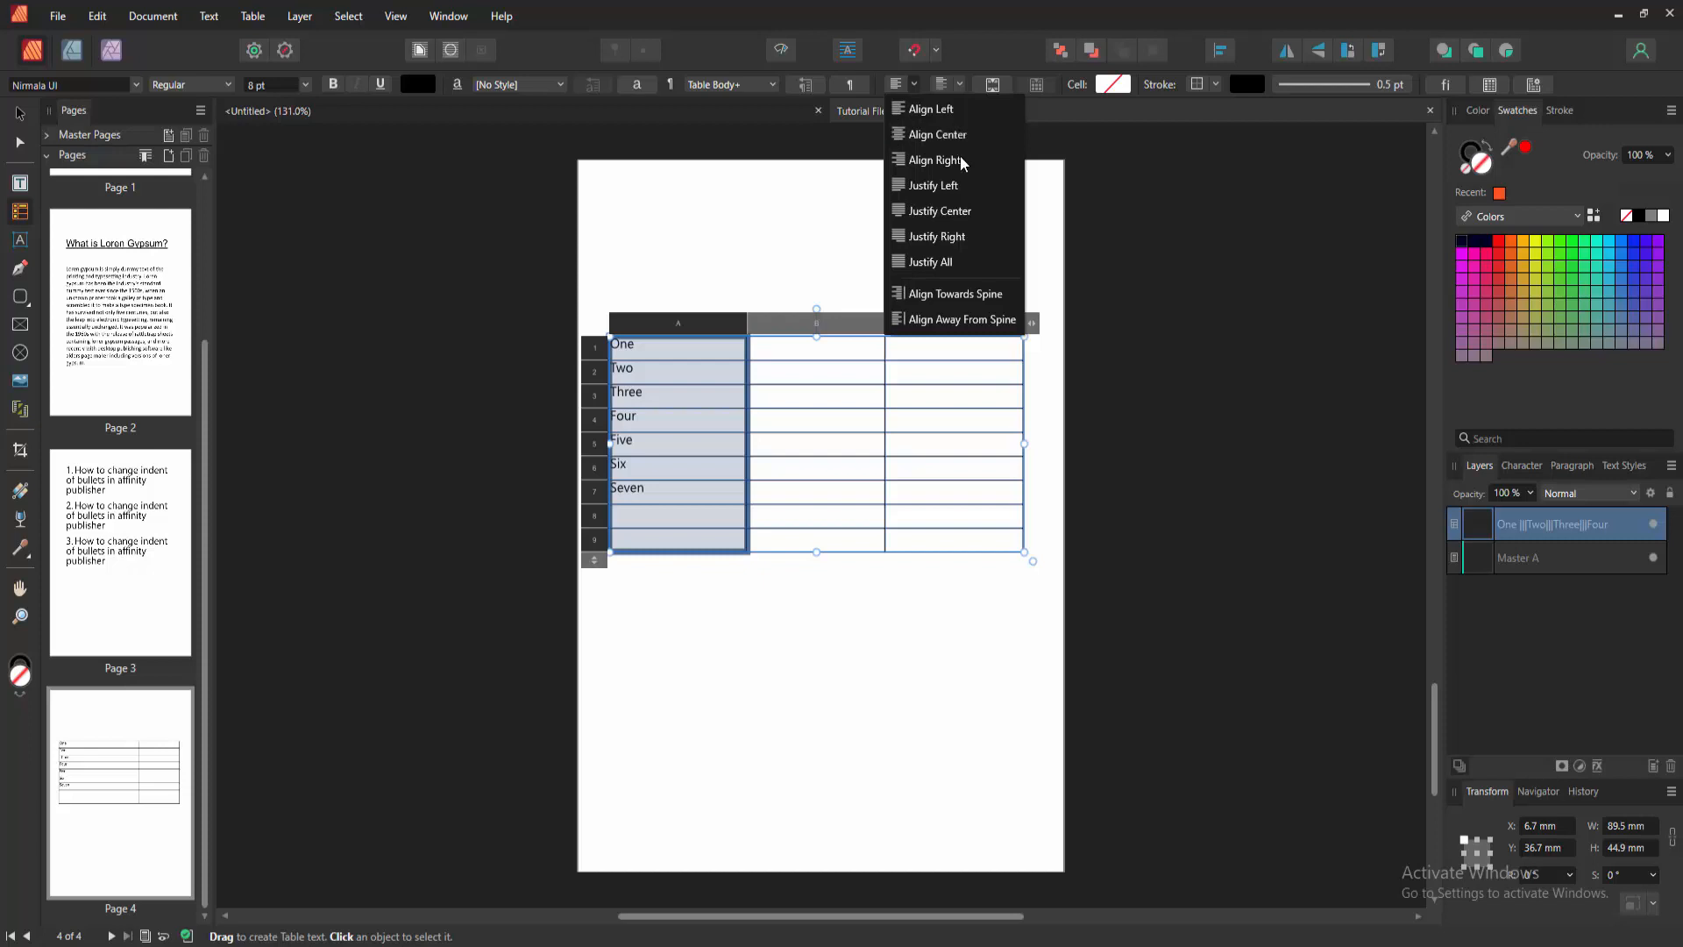
{"action": "mouse_move", "coordinate": [964, 198]}
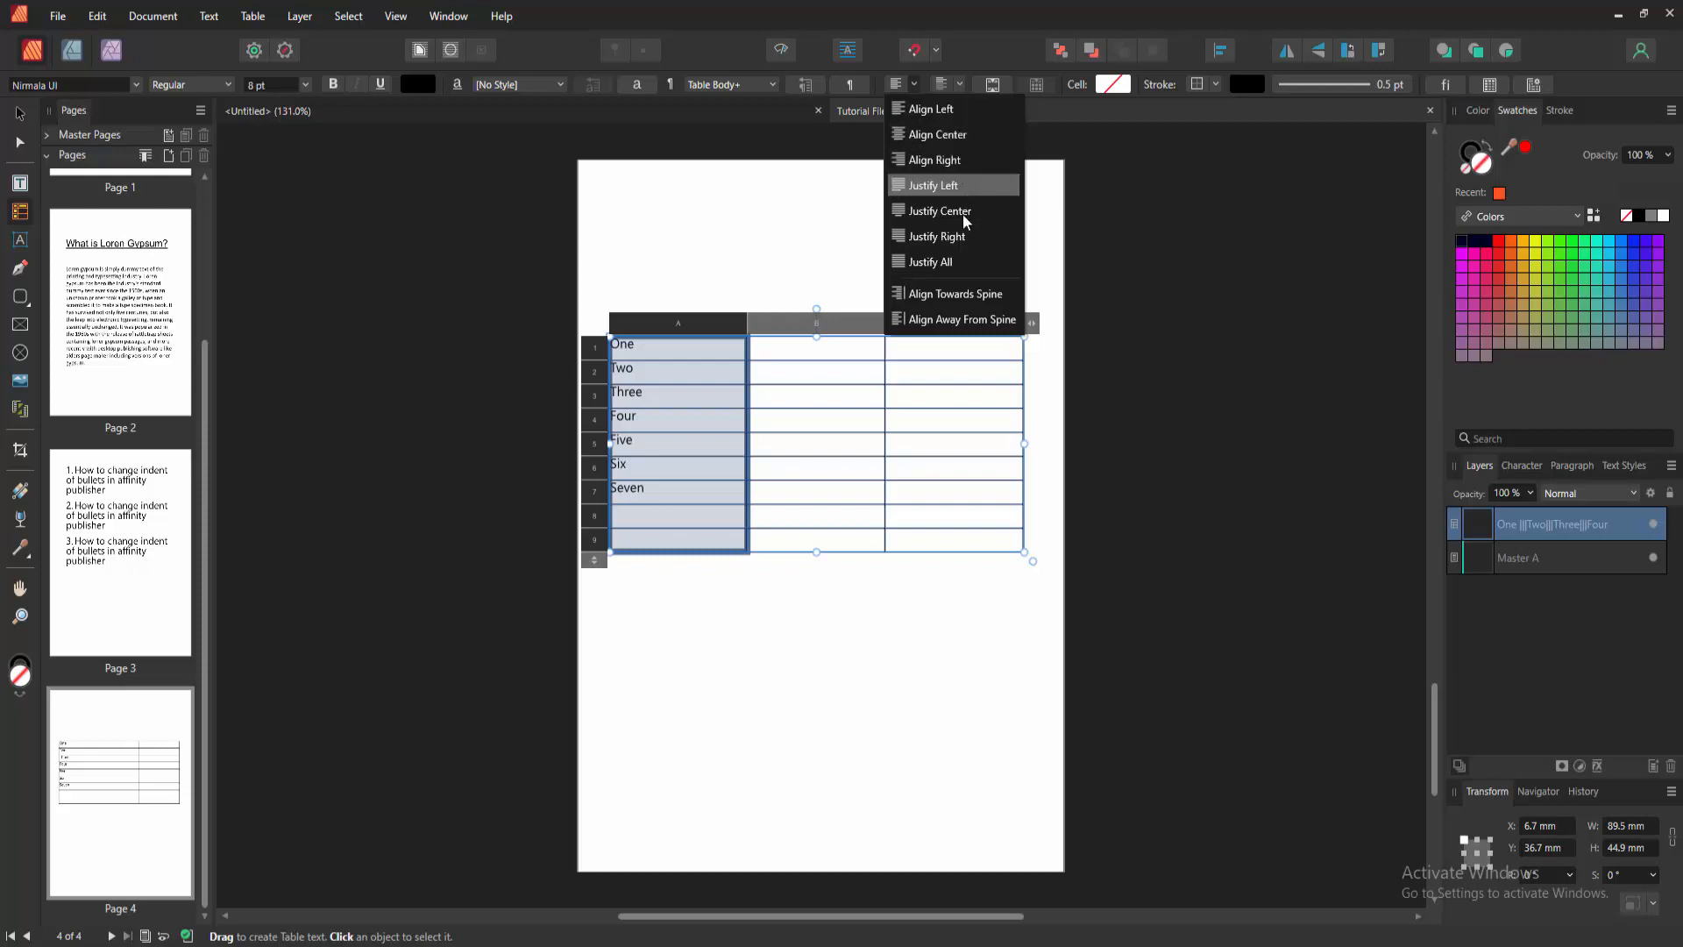
{"action": "mouse_move", "coordinate": [950, 265]}
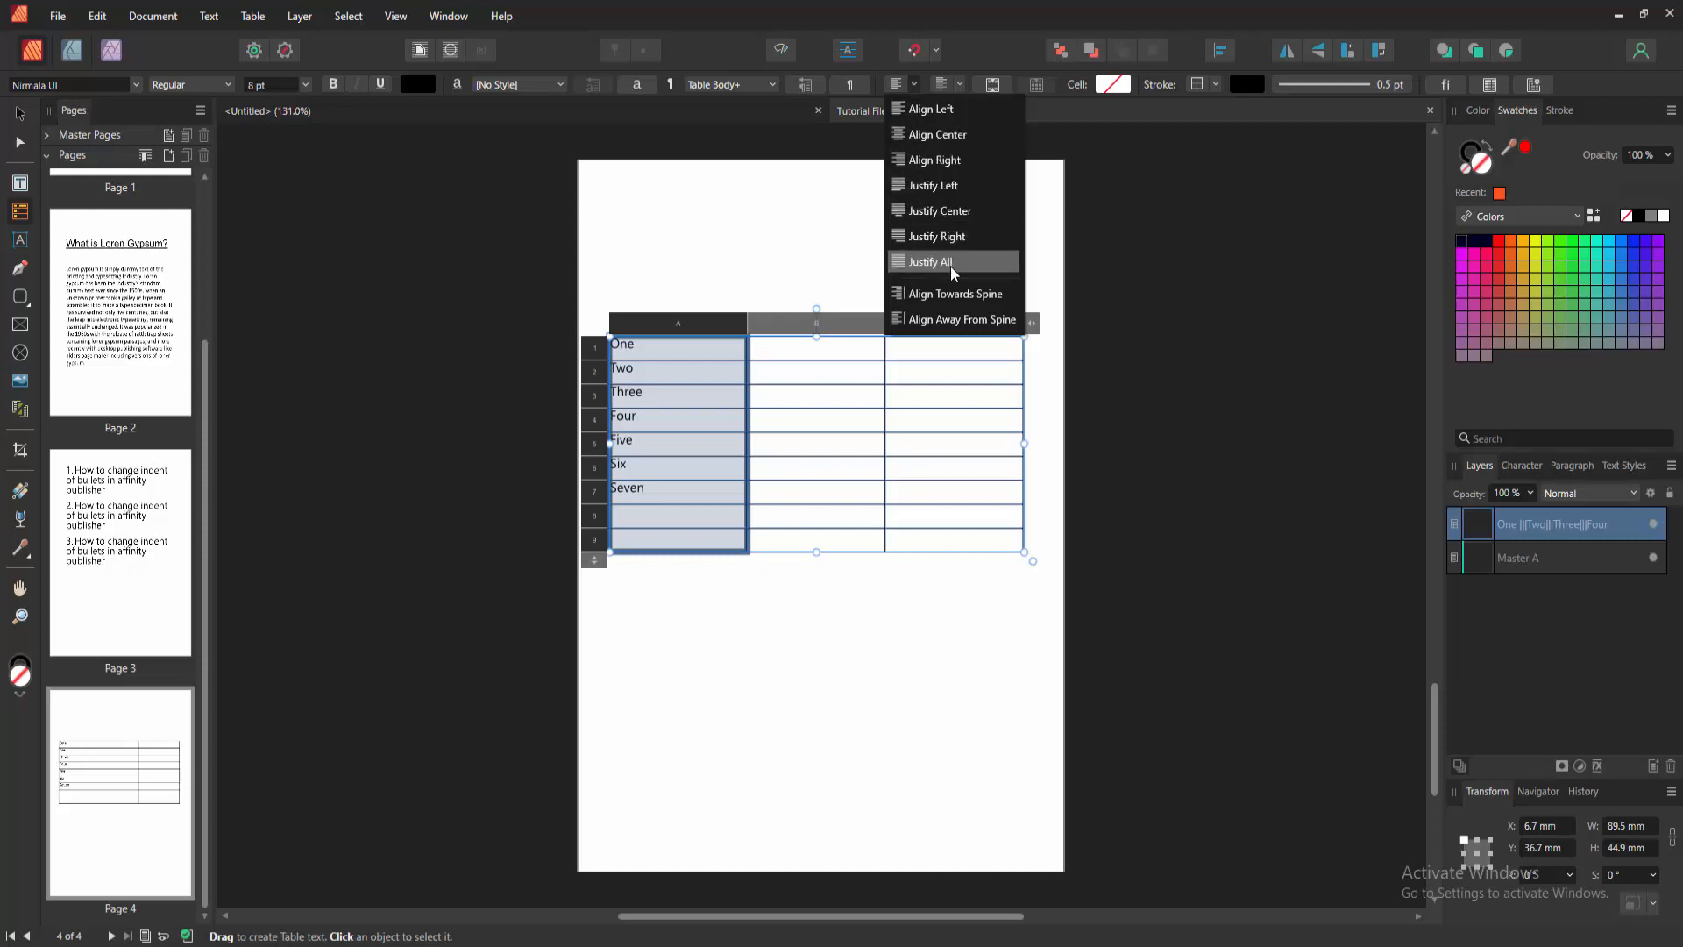
{"action": "mouse_move", "coordinate": [945, 140]}
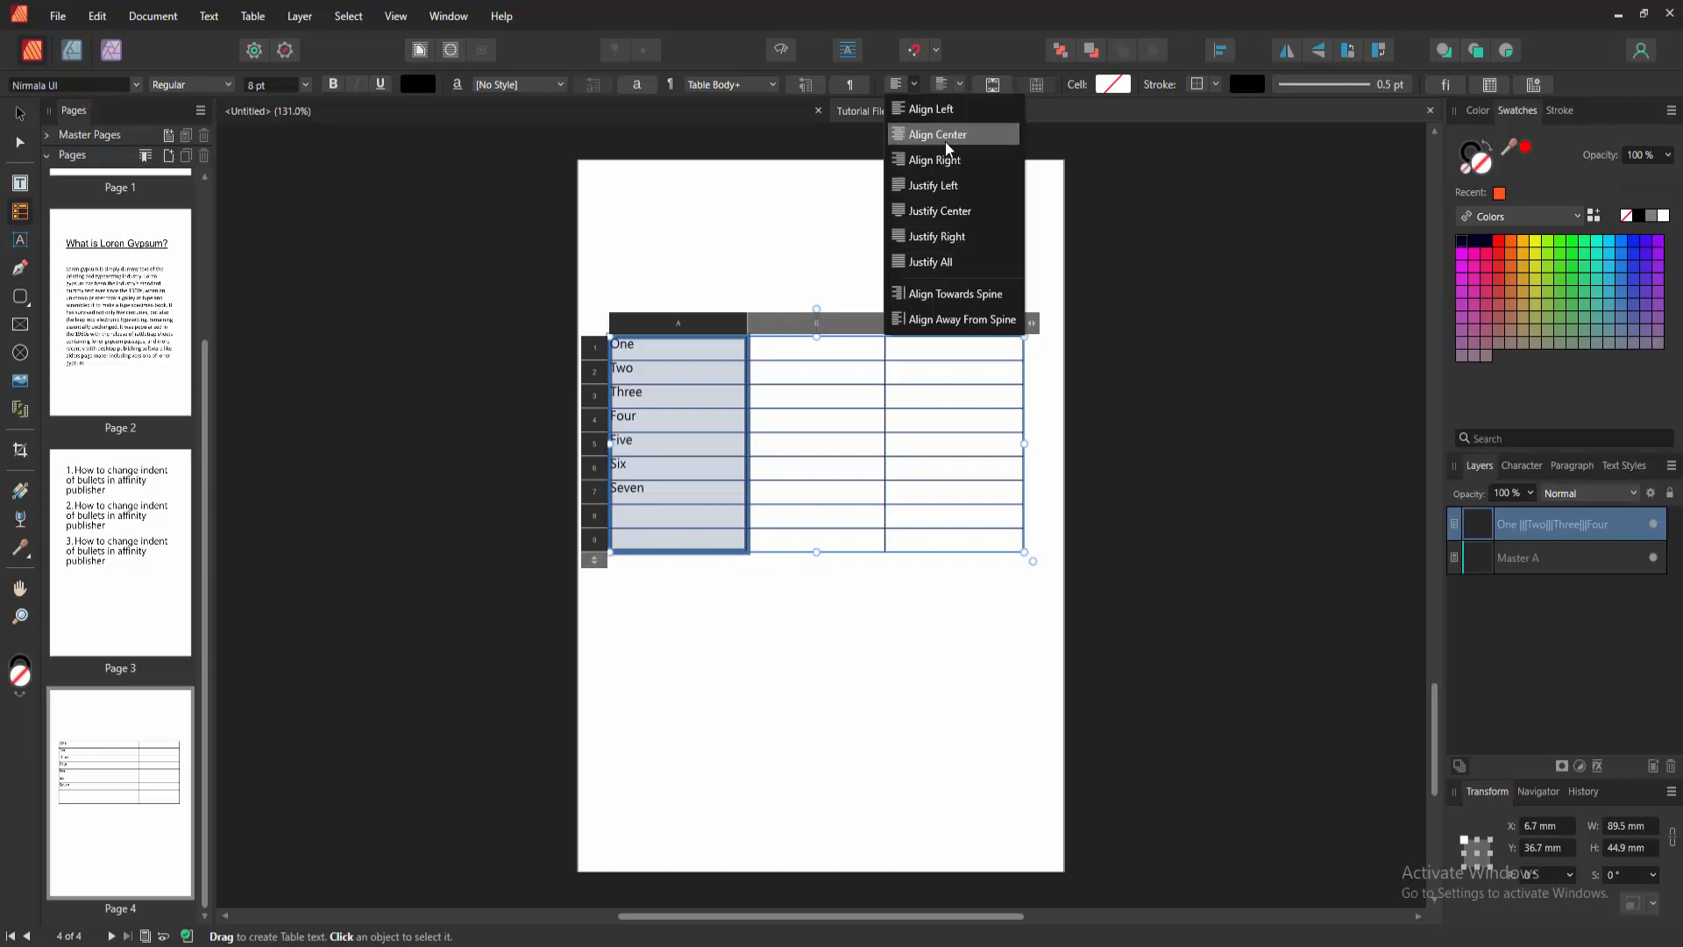
{"action": "left_click", "coordinate": [936, 134]}
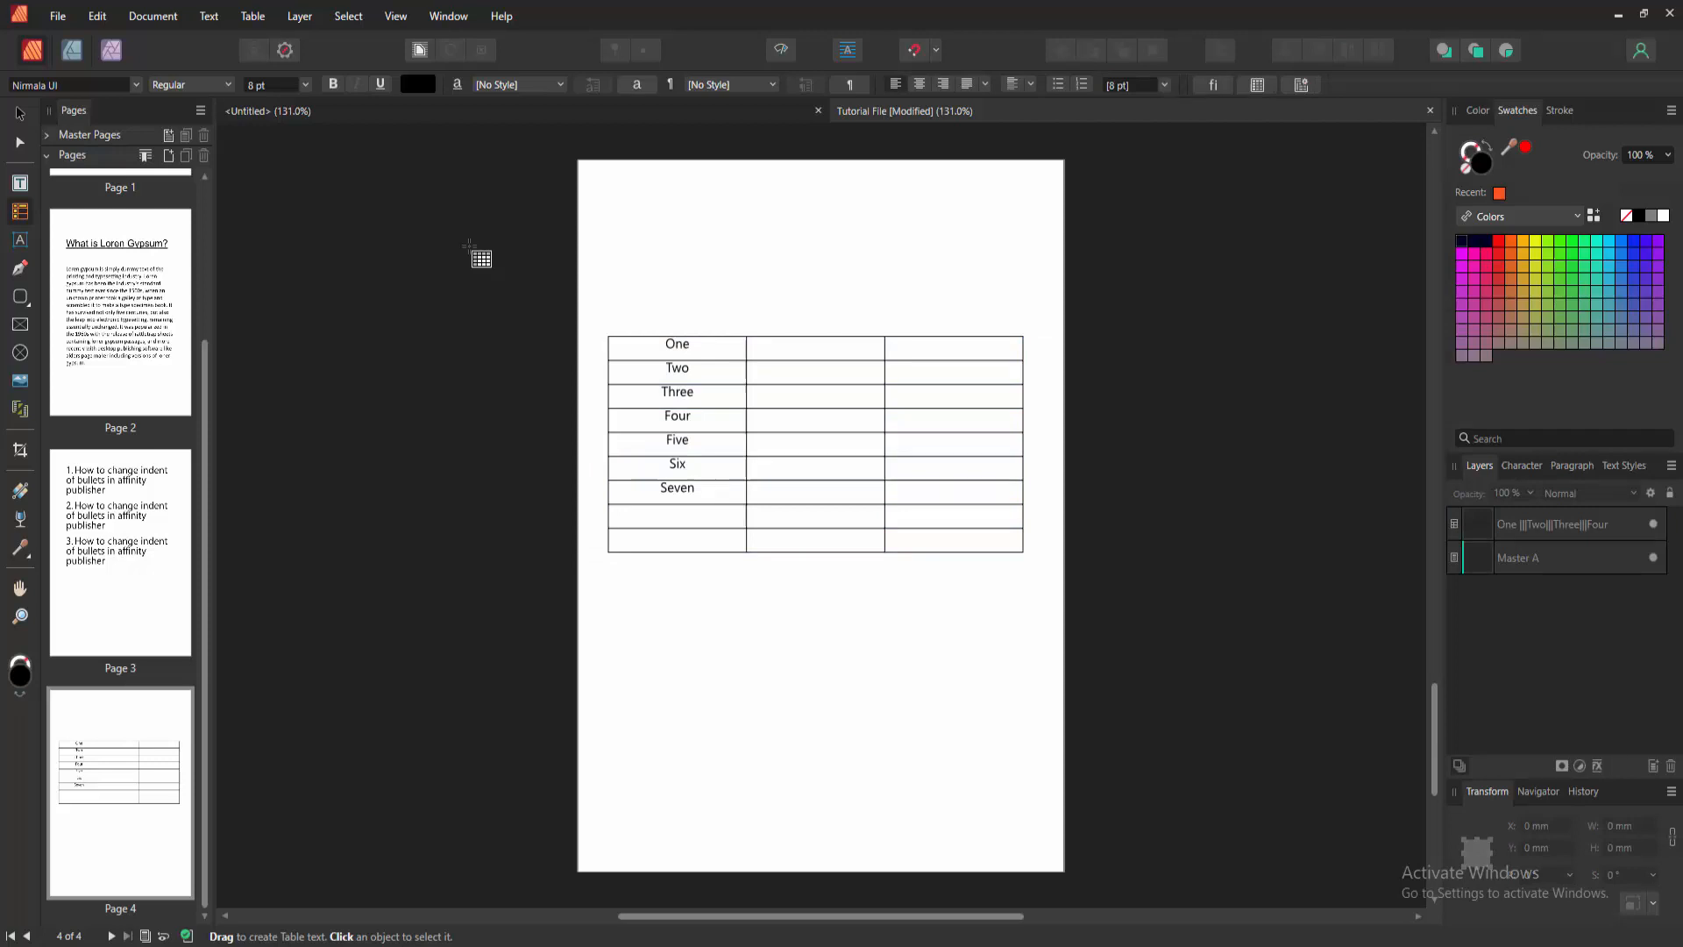
{"action": "mouse_move", "coordinate": [495, 240]}
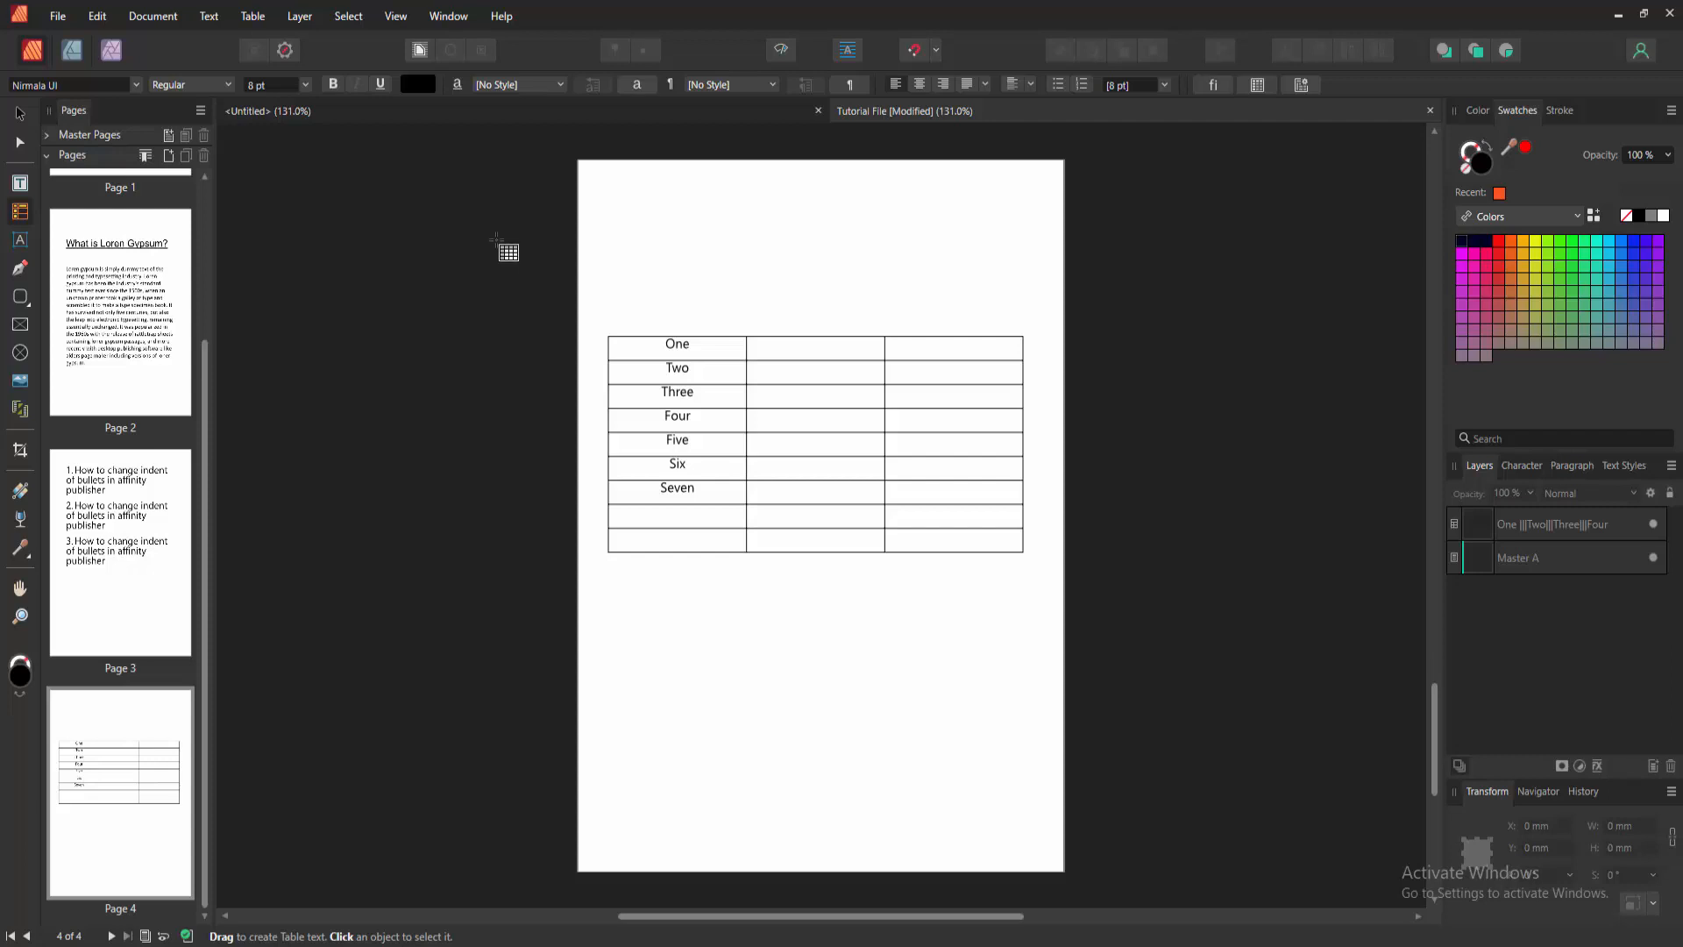